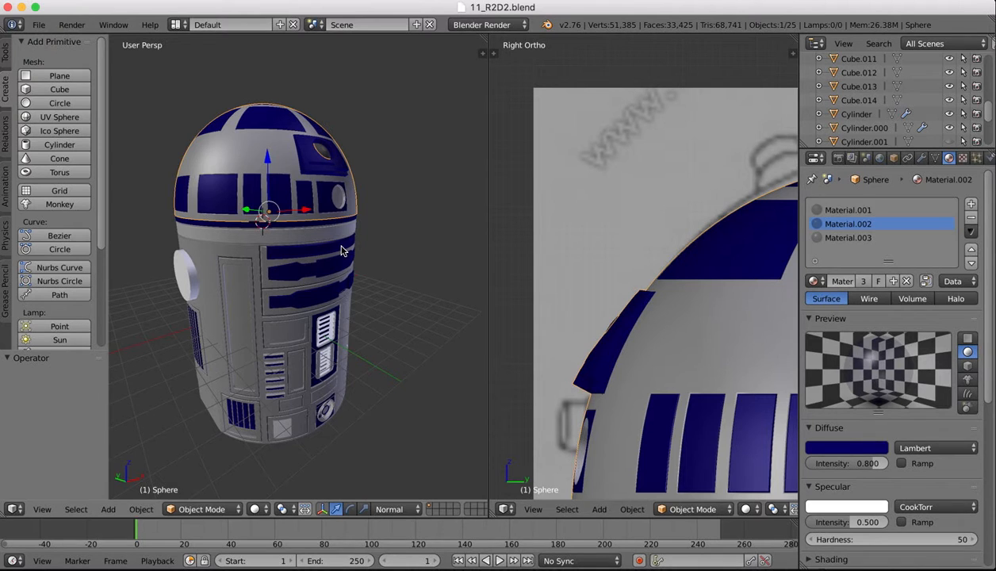
{"action": "mouse_move", "coordinate": [386, 214]}
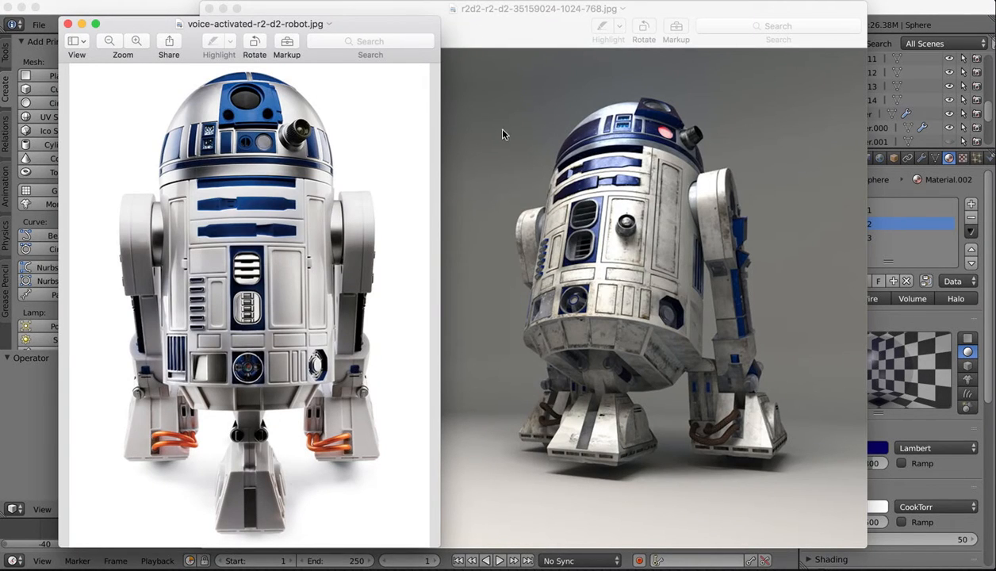
{"action": "mouse_move", "coordinate": [327, 206]}
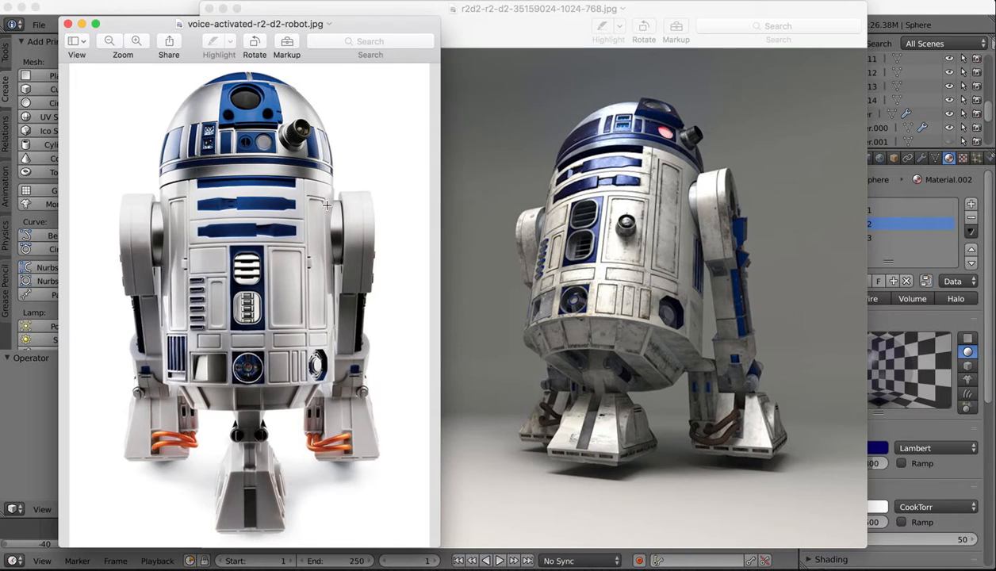
{"action": "mouse_move", "coordinate": [295, 139]}
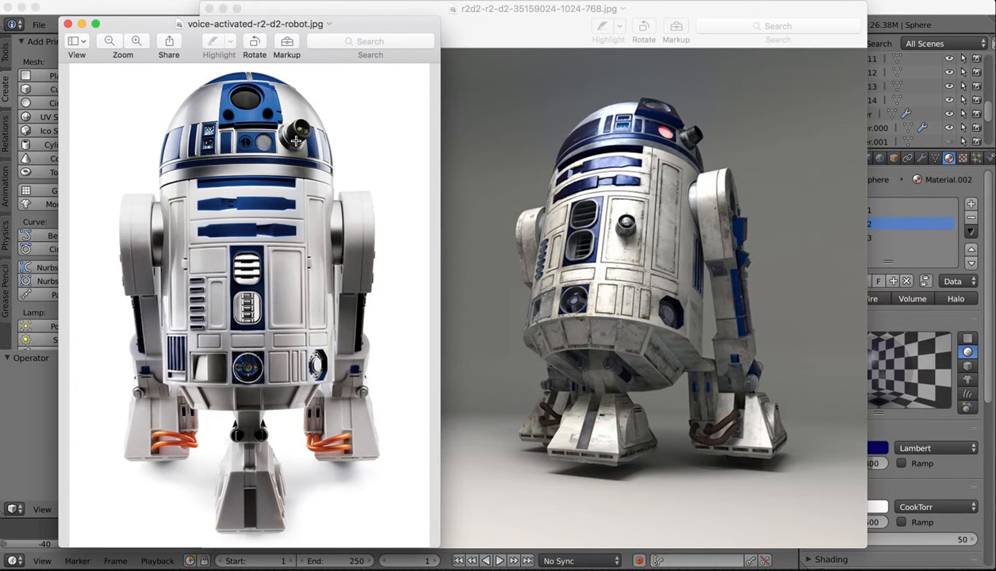
{"action": "mouse_move", "coordinate": [257, 387]}
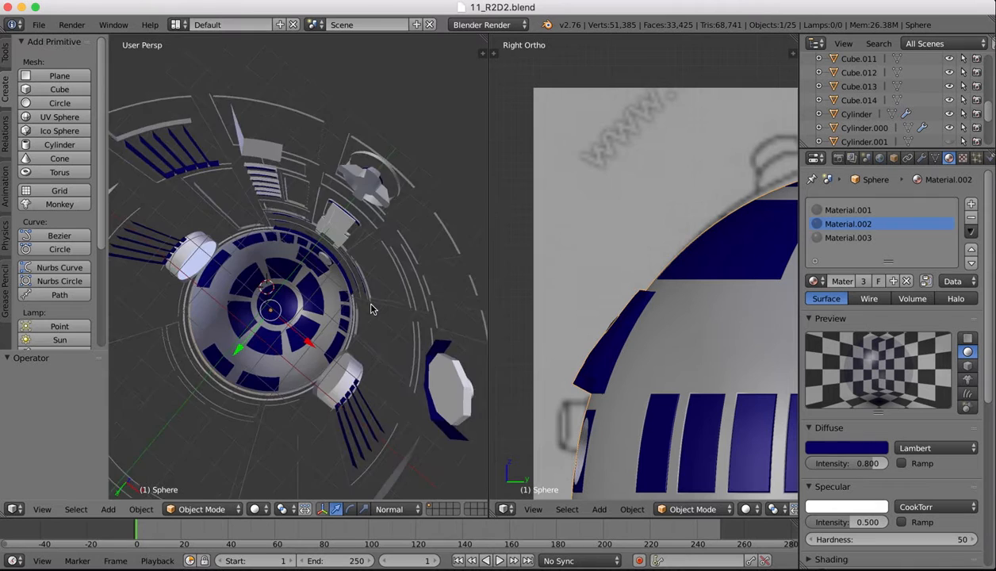
Step: Briefly enter and leave Edit Mode on Cylinder.000, then view it from below over the blueprint
{"action": "left_click", "coordinate": [201, 509]}
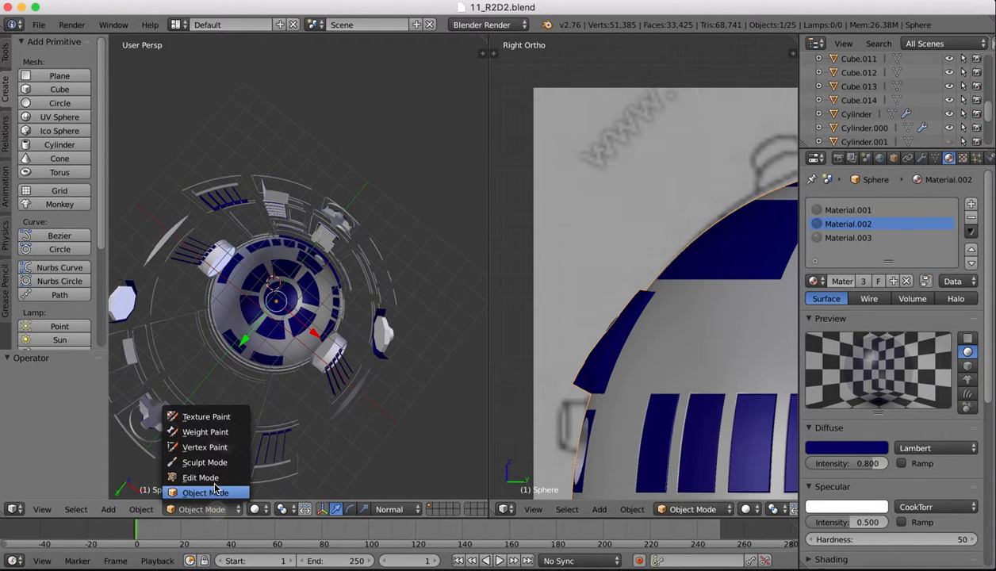
{"action": "left_click", "coordinate": [199, 477]}
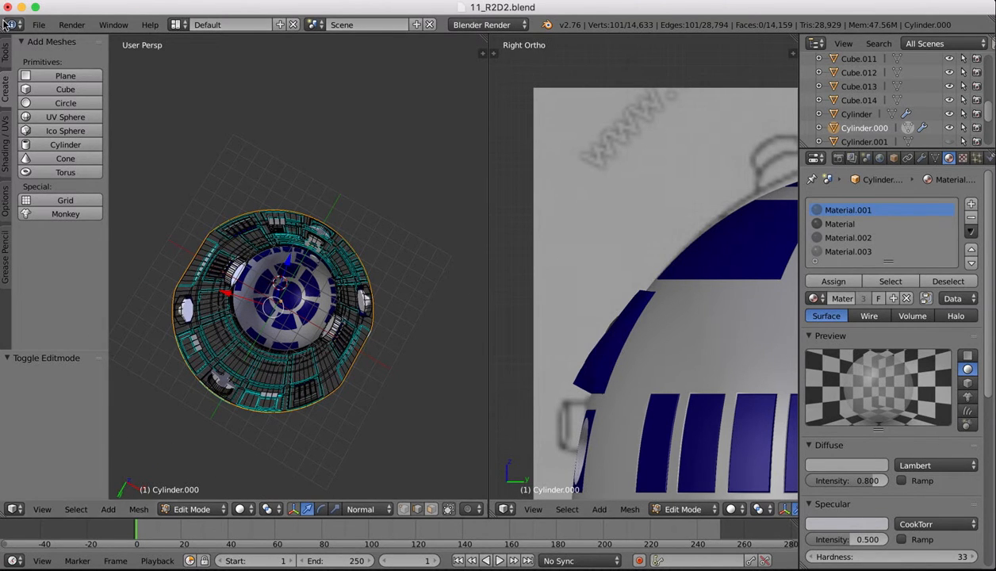
{"action": "left_click", "coordinate": [4, 48]}
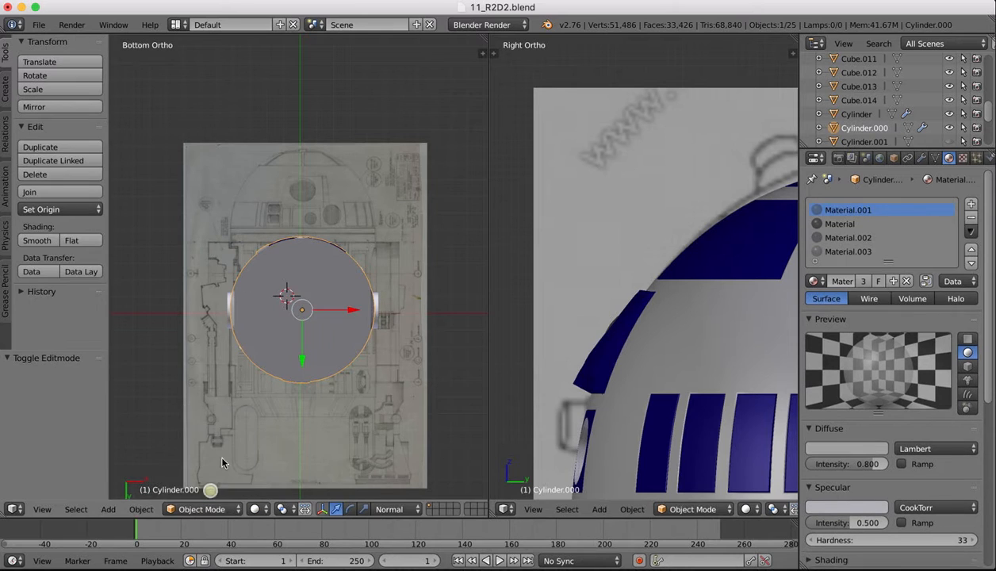
Step: Add a new 32-vertex circle mesh and move it down beneath the body
{"action": "left_click", "coordinate": [4, 83]}
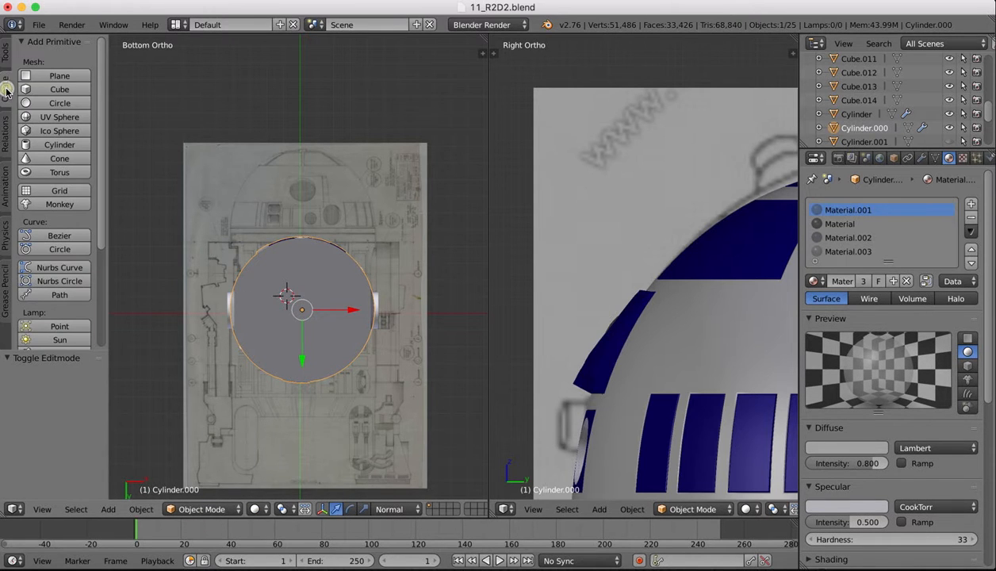
{"action": "left_click", "coordinate": [60, 102]}
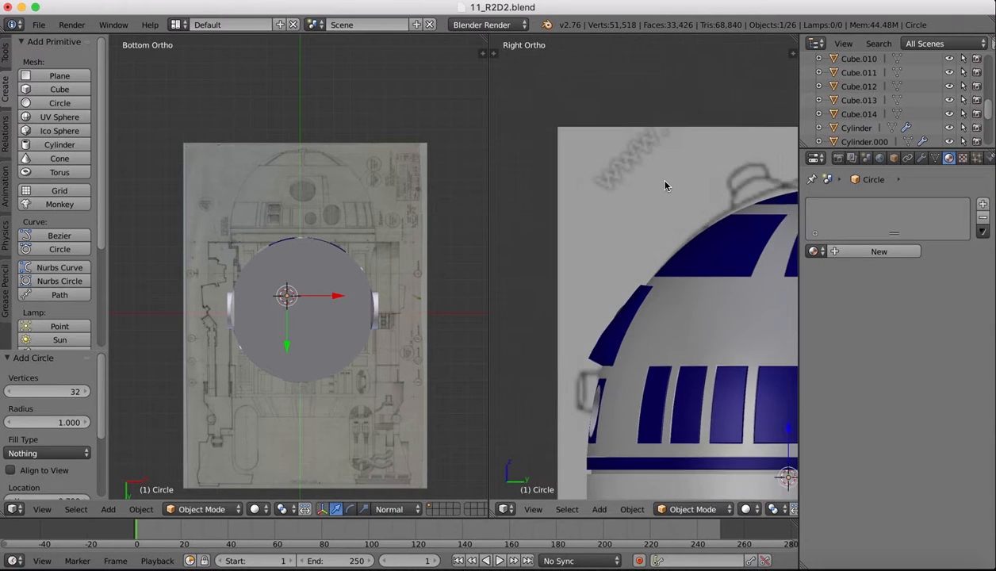
{"action": "scroll", "scroll_direction": "down", "scroll_amount": 3}
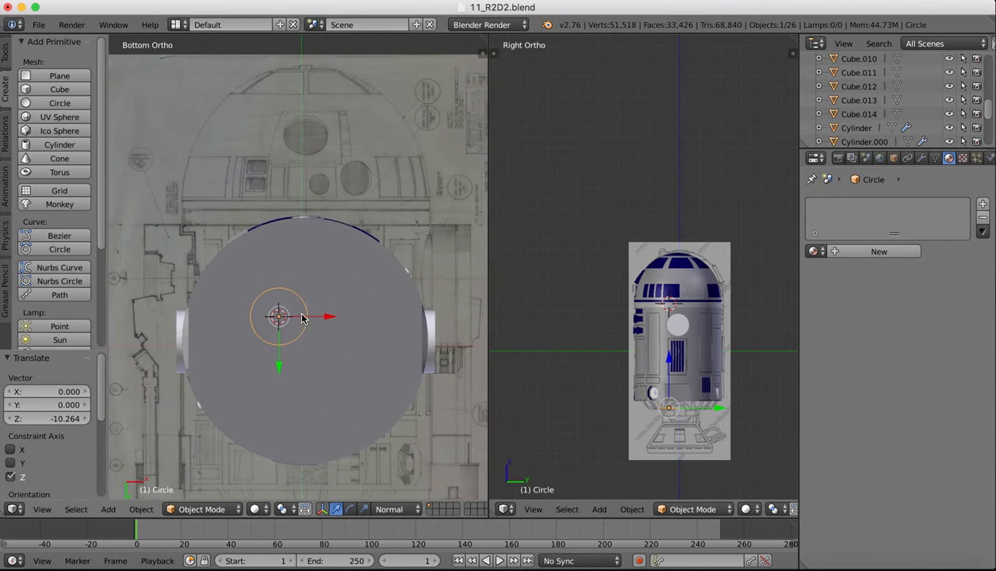
{"action": "left_click_drag", "start_coordinate": [279, 318], "coordinate": [359, 320]}
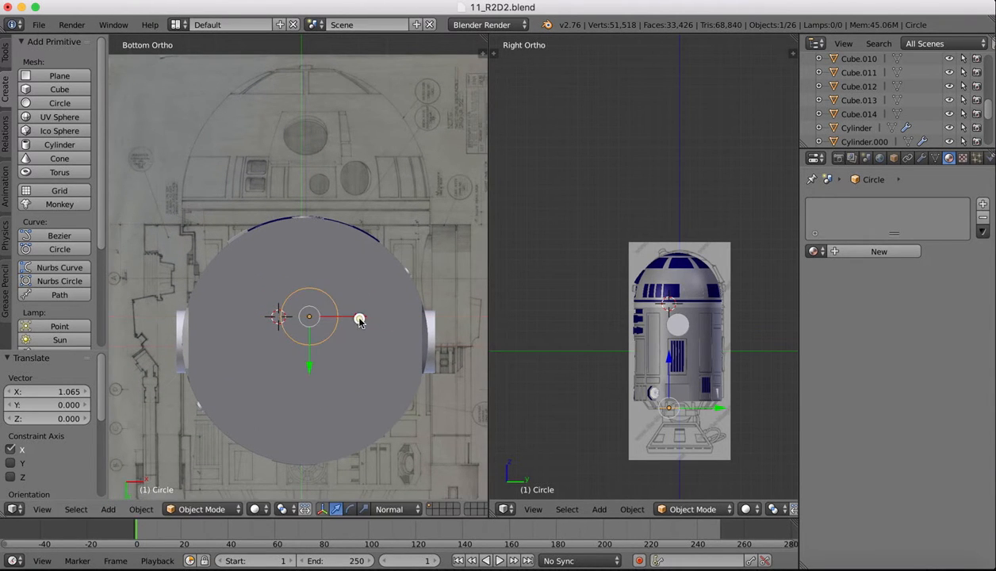
Step: Scale the circle slightly to match the body's bottom outline and enter Edit Mode
{"action": "key", "text": "s"}
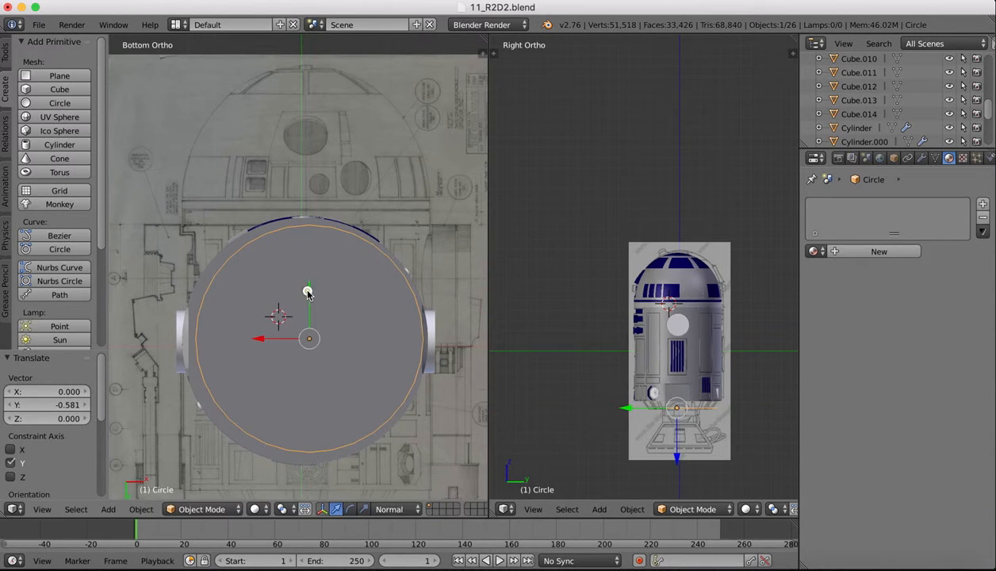
{"action": "key", "text": "s"}
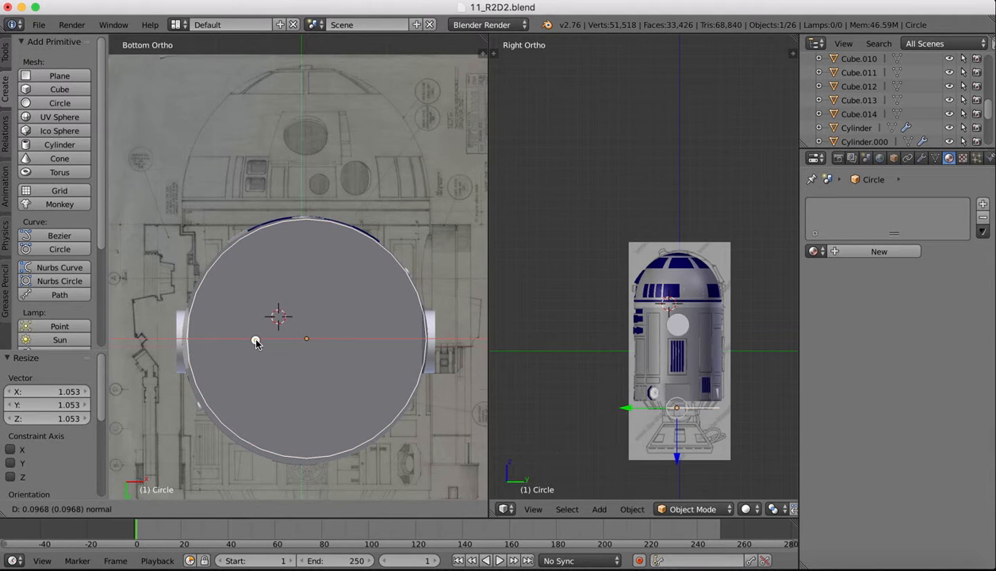
{"action": "left_click_drag", "start_coordinate": [257, 342], "coordinate": [304, 290]}
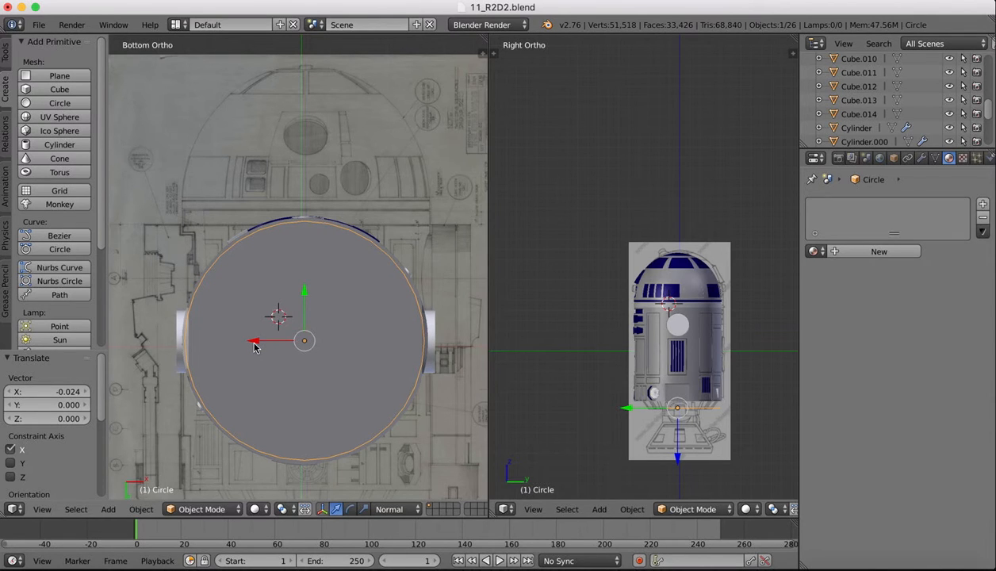
{"action": "mouse_move", "coordinate": [305, 296]}
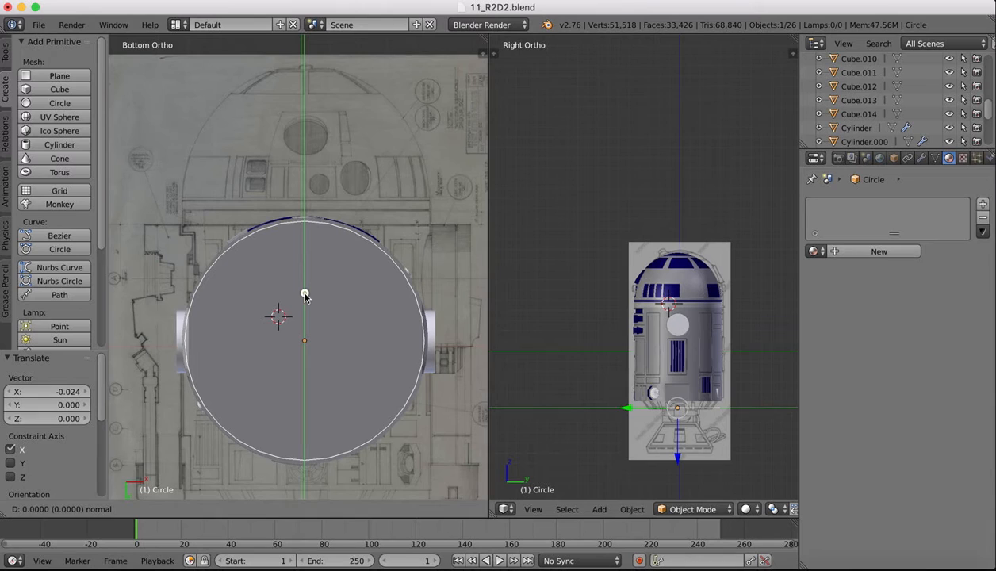
{"action": "left_click", "coordinate": [305, 293]}
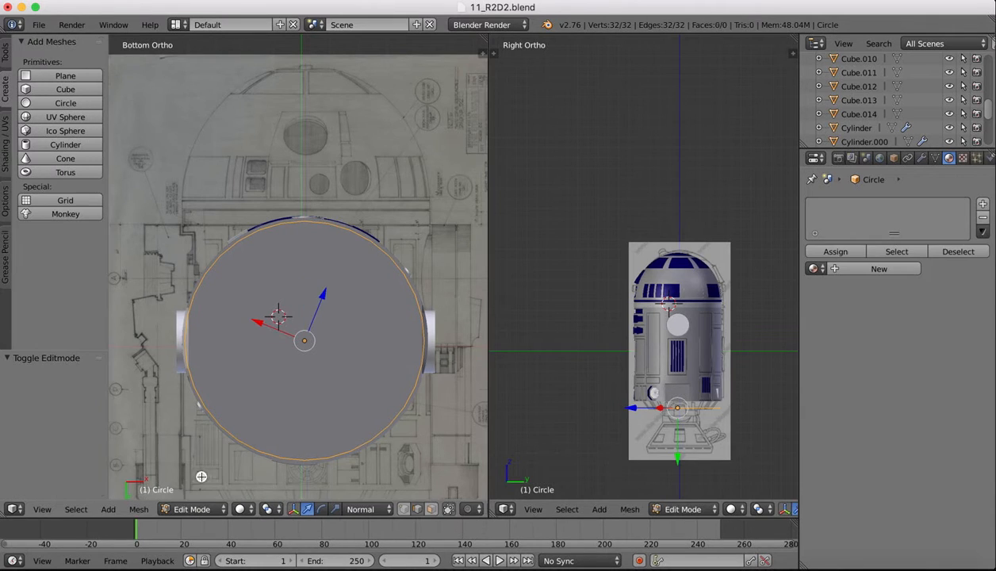
Step: Select one vertex and grow the selection to cover half the circle
{"action": "left_click", "coordinate": [404, 509]}
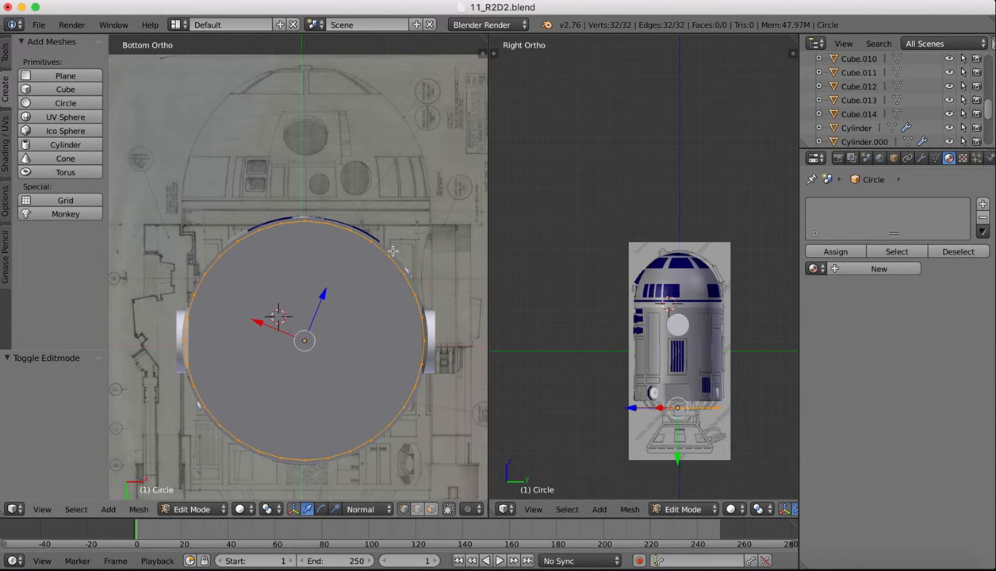
{"action": "left_click", "coordinate": [388, 257]}
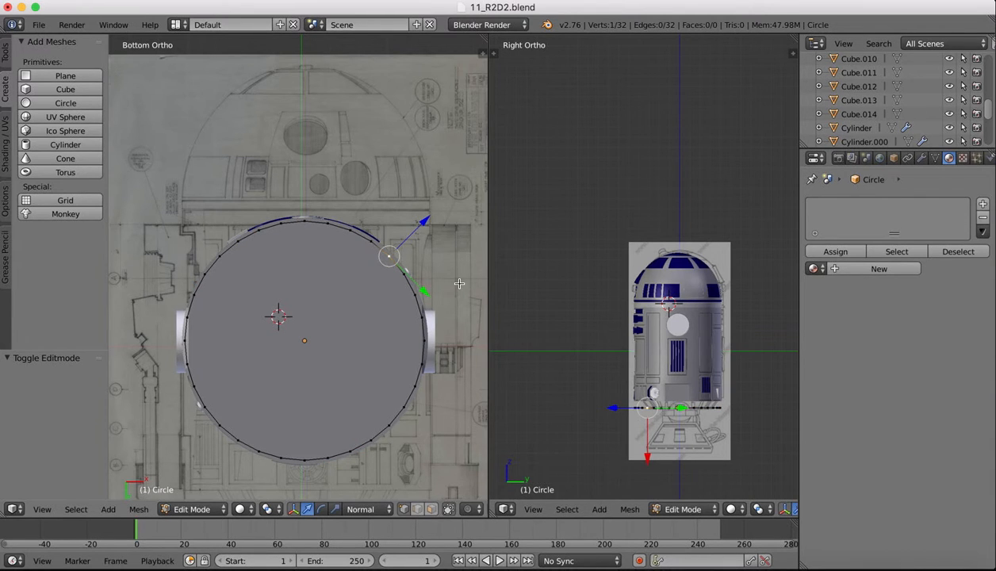
{"action": "key", "text": "b"}
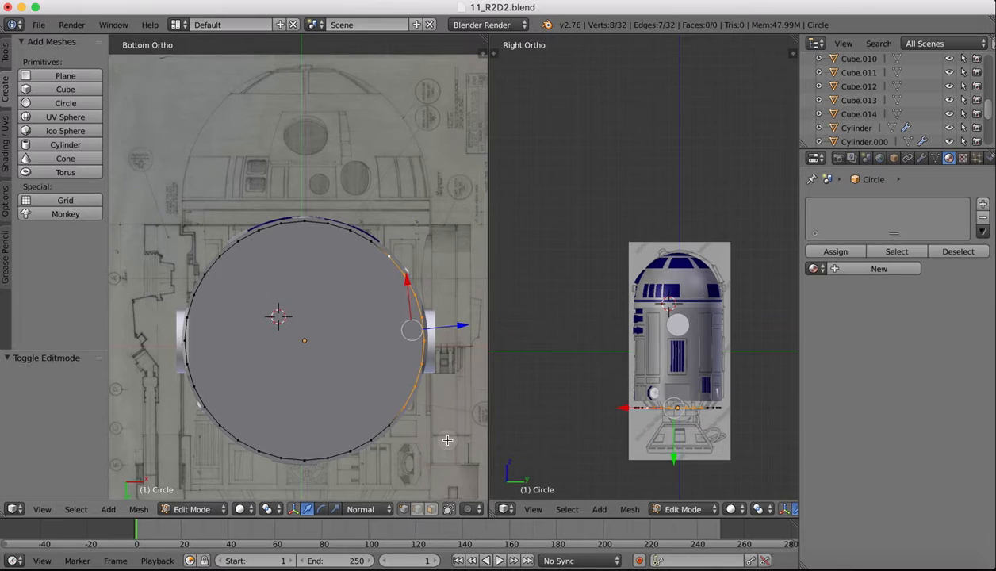
{"action": "mouse_move", "coordinate": [388, 260]}
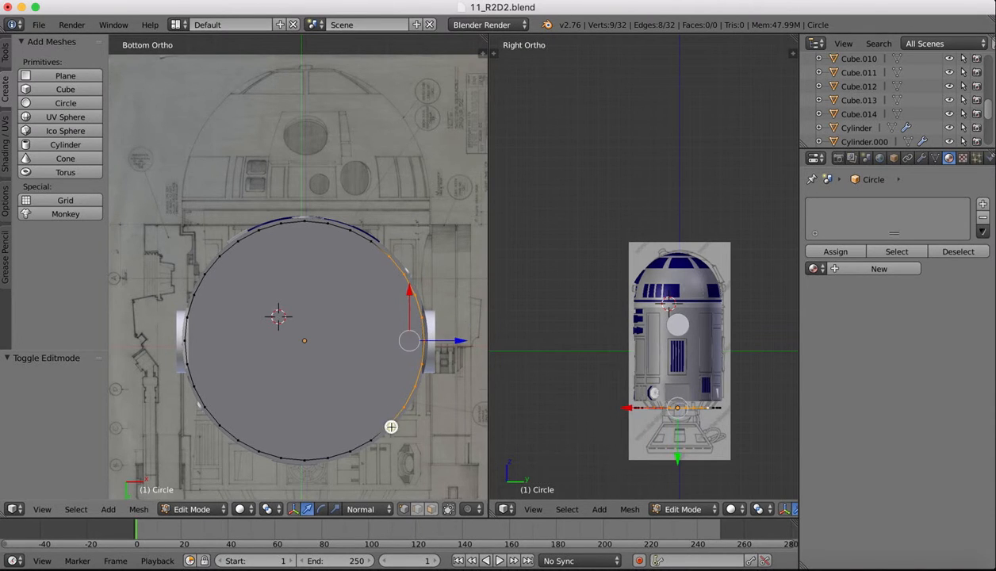
{"action": "key", "text": "b"}
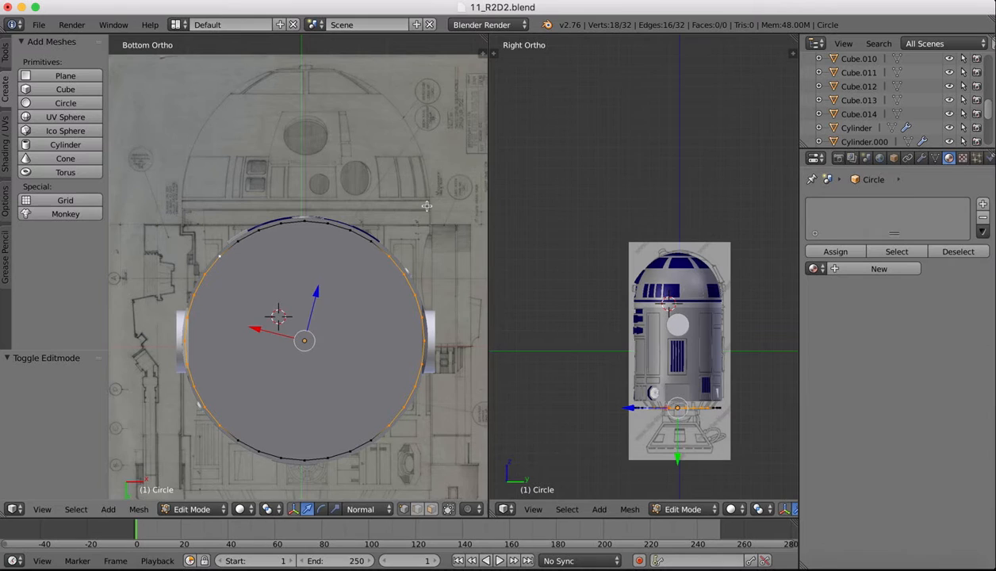
Step: Flatten the selected half into a straight edge with S X 0 and reposition it along X
{"action": "key", "text": "s"}
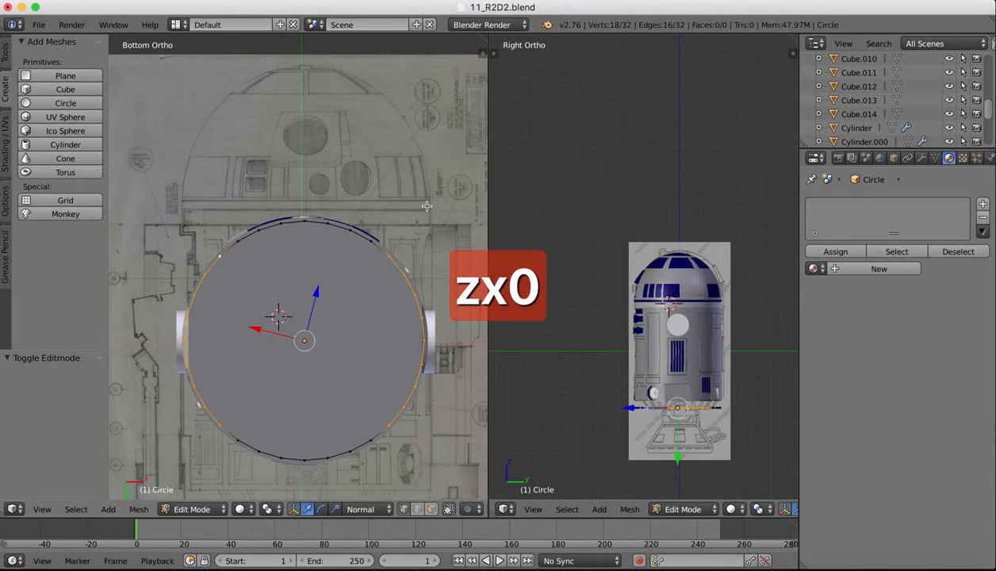
{"action": "key", "text": "cmd+z"}
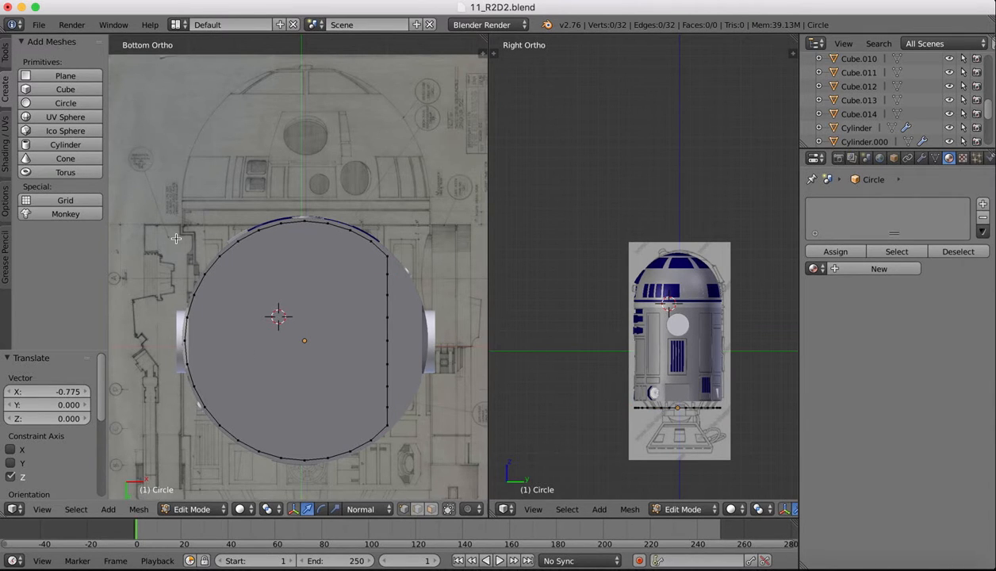
{"action": "key", "text": "b"}
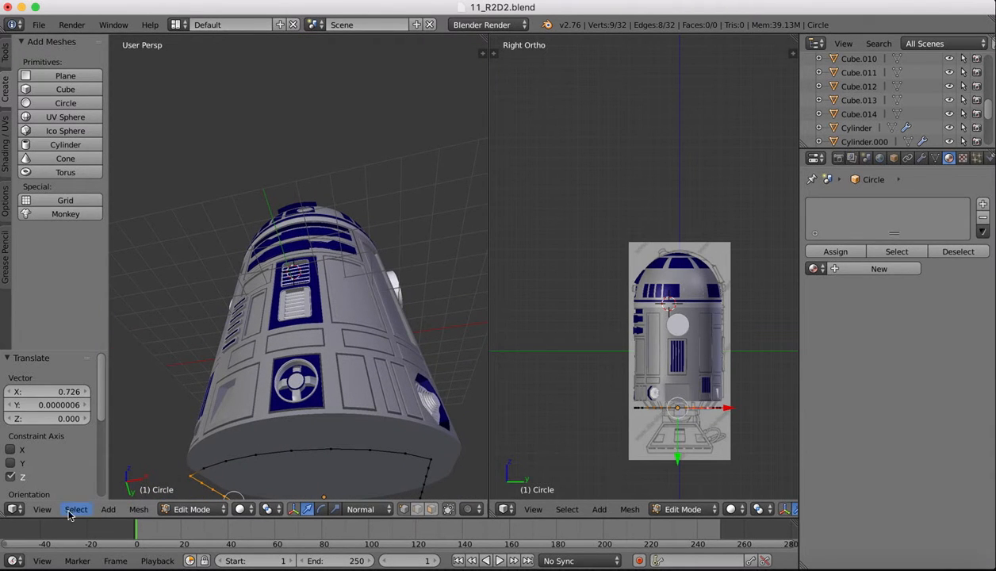
Step: Return to Object Mode, orbit to look up into Cylinder.000 and re-enter Edit Mode zoomed in
{"action": "left_click", "coordinate": [192, 509]}
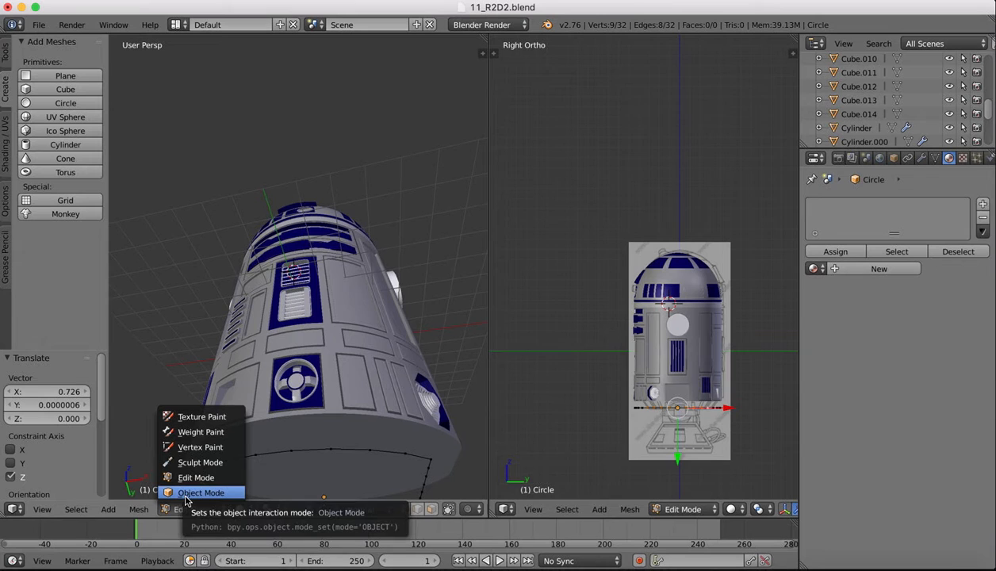
{"action": "left_click", "coordinate": [202, 491]}
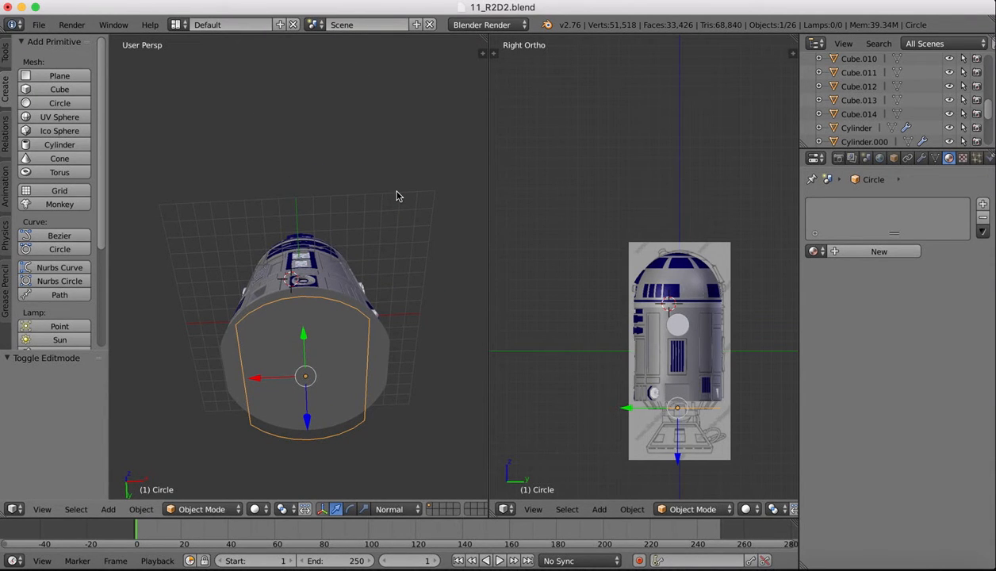
{"action": "left_click_drag", "start_coordinate": [396, 197], "coordinate": [388, 347]}
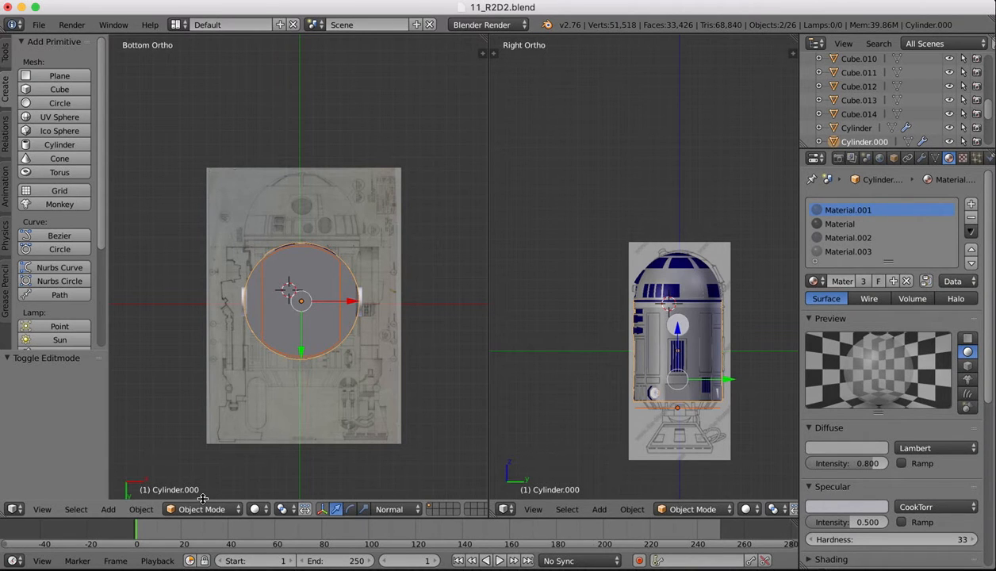
{"action": "key", "text": "Tab"}
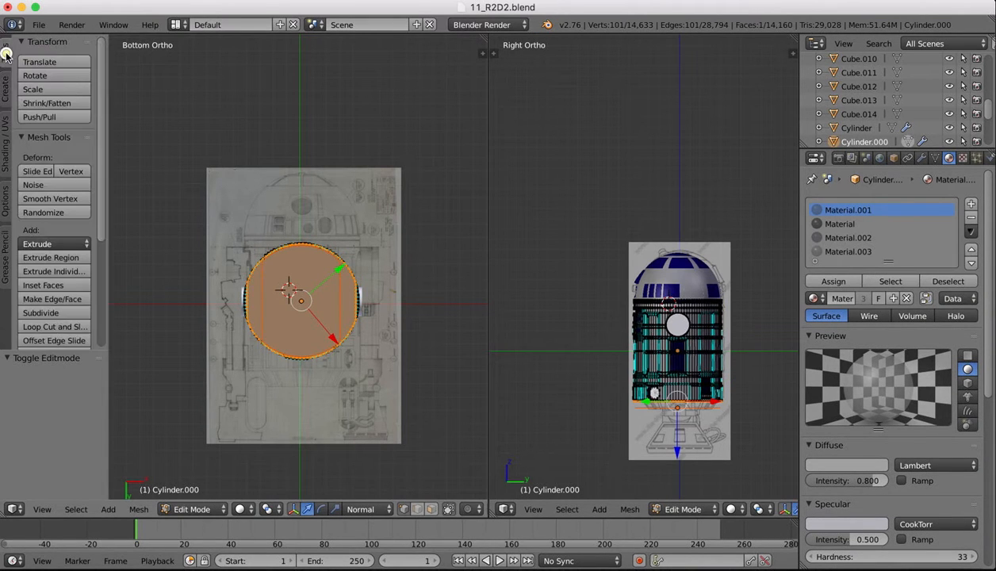
{"action": "scroll", "scroll_direction": "down", "scroll_amount": 3}
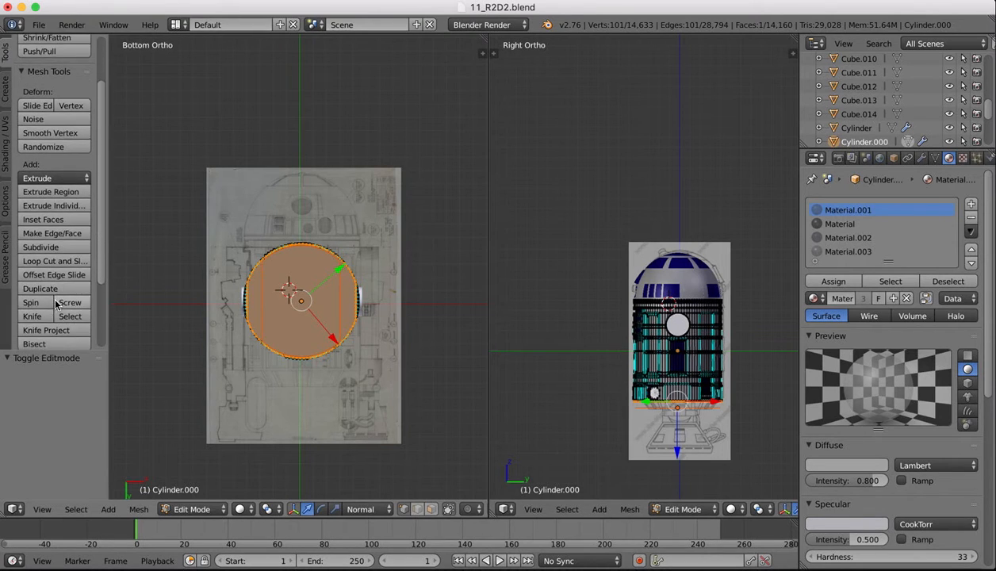
{"action": "scroll", "scroll_direction": "down", "scroll_amount": 3}
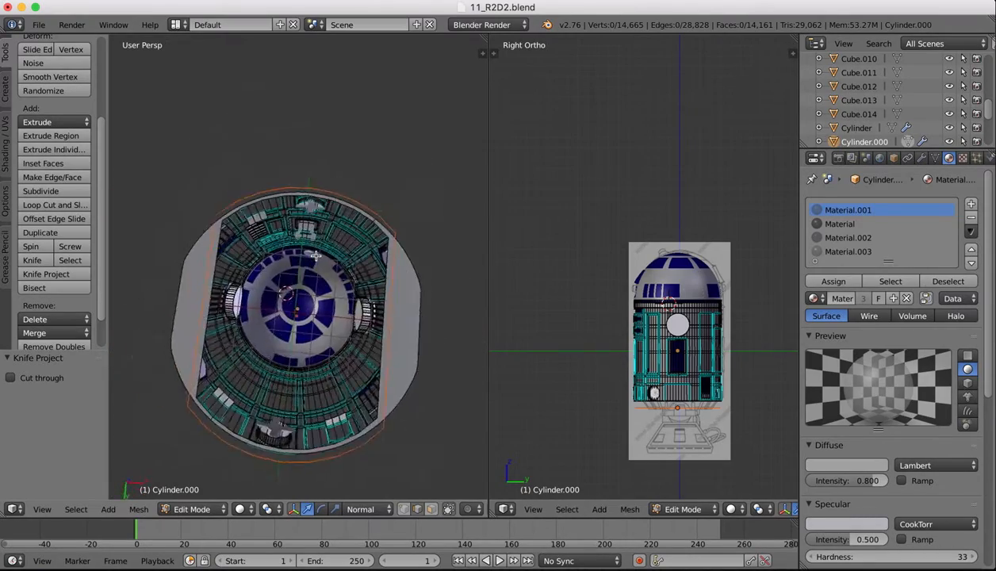
Step: Reselect the R2D2 body mesh and start editing its geometry
{"action": "left_click", "coordinate": [192, 509]}
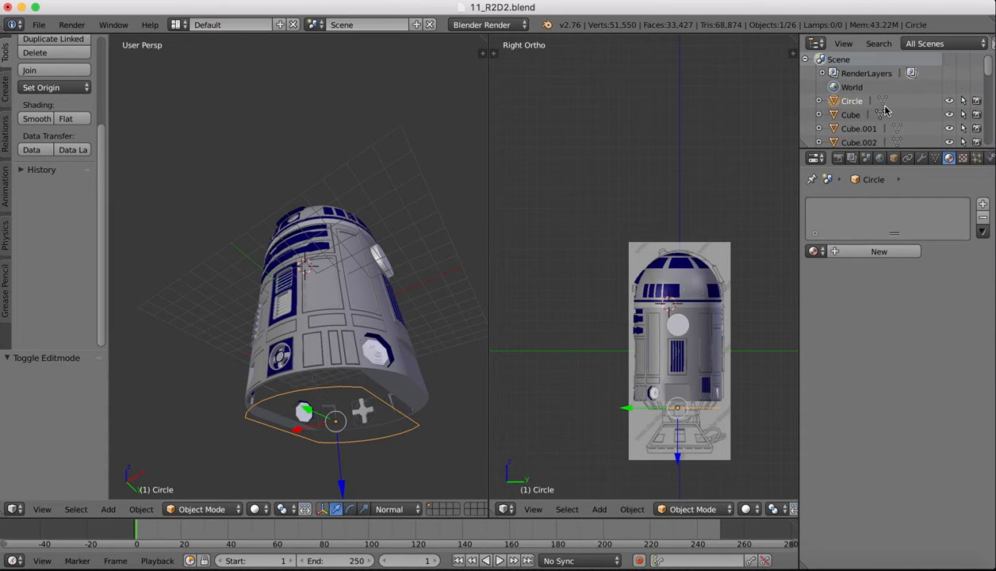
{"action": "left_click", "coordinate": [447, 387]}
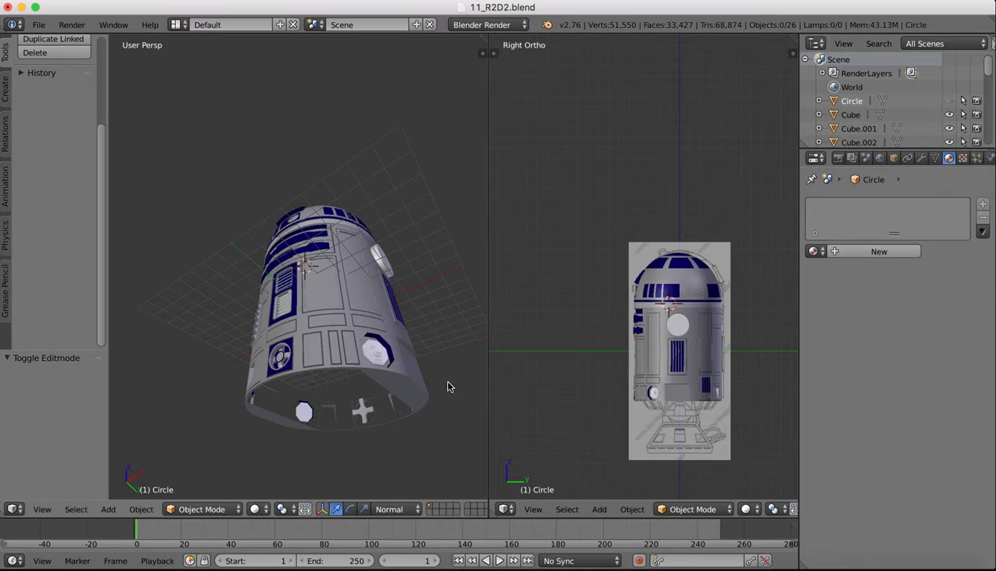
{"action": "left_click", "coordinate": [203, 509]}
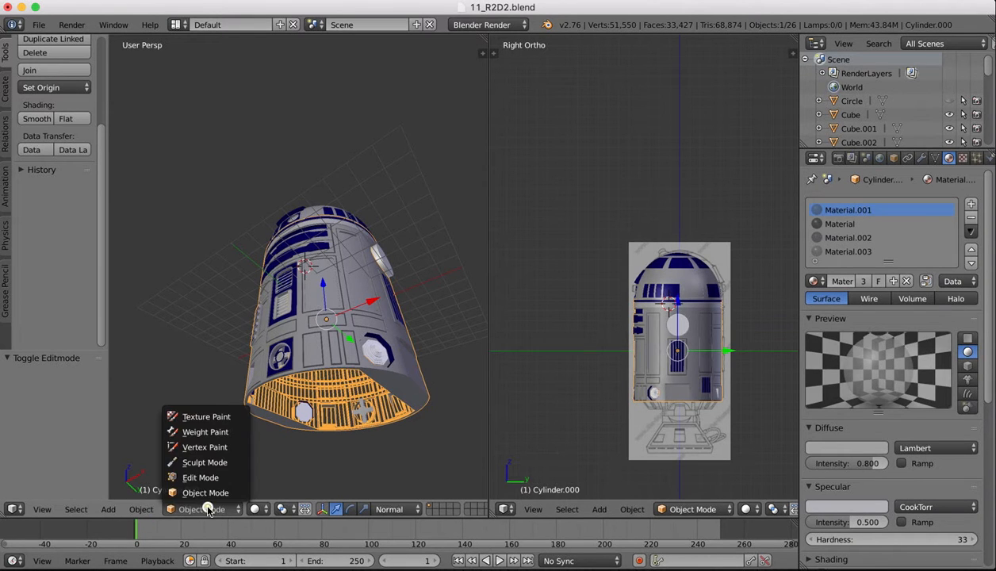
{"action": "left_click", "coordinate": [200, 477]}
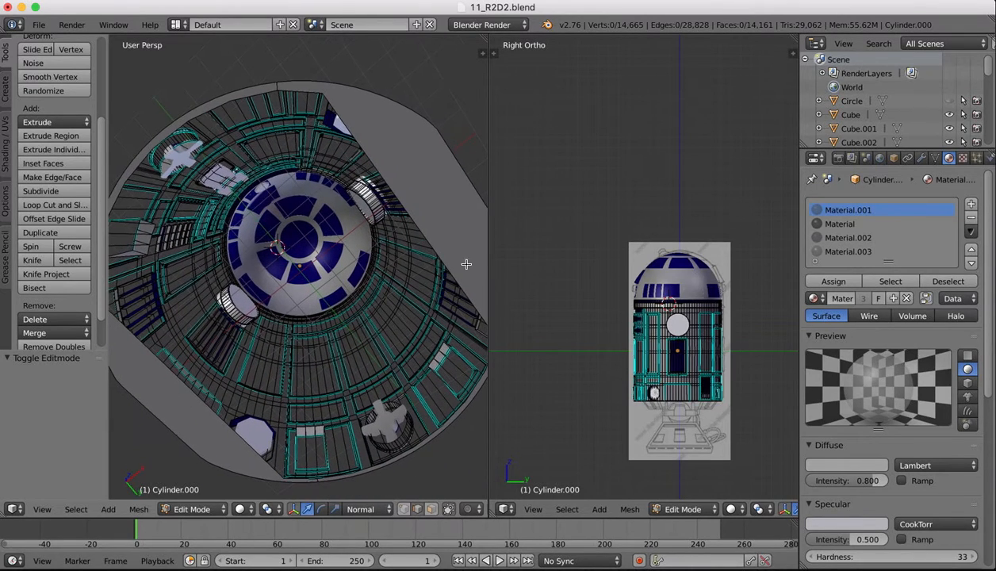
{"action": "mouse_move", "coordinate": [441, 184]}
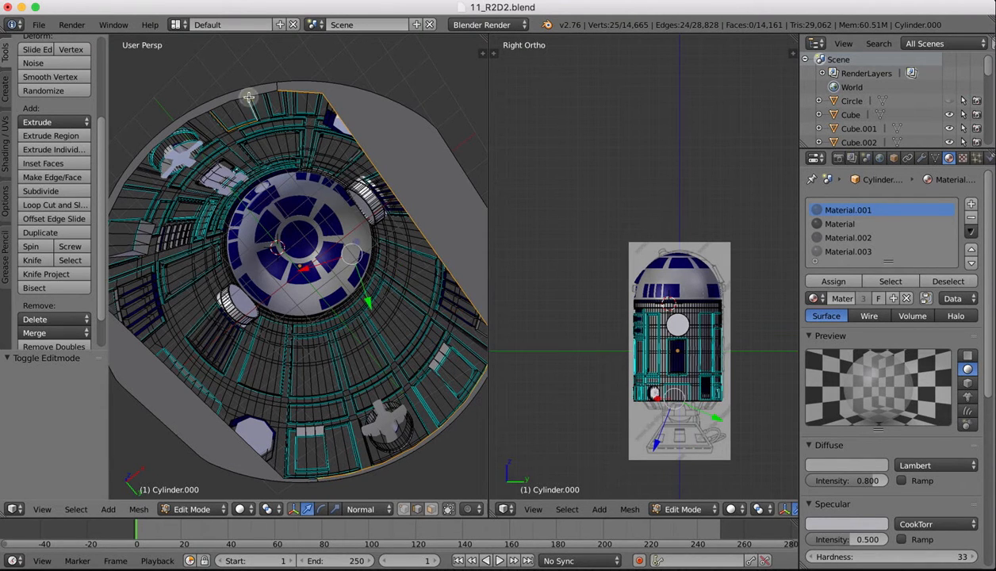
Step: Select the bottom edge loop and extrude it straight down into a new band of faces
{"action": "key", "text": "cmd+z"}
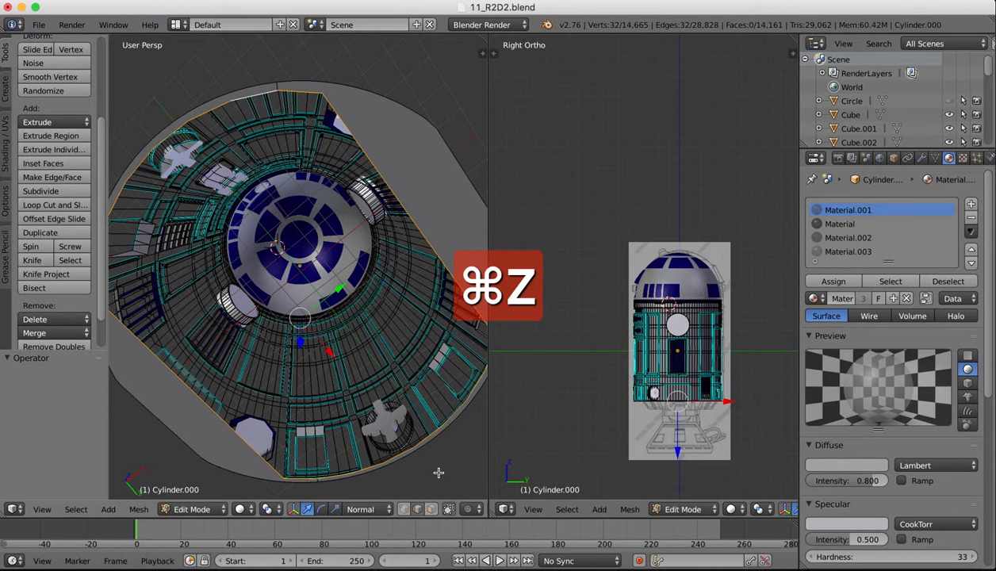
{"action": "key", "text": "cmd+z"}
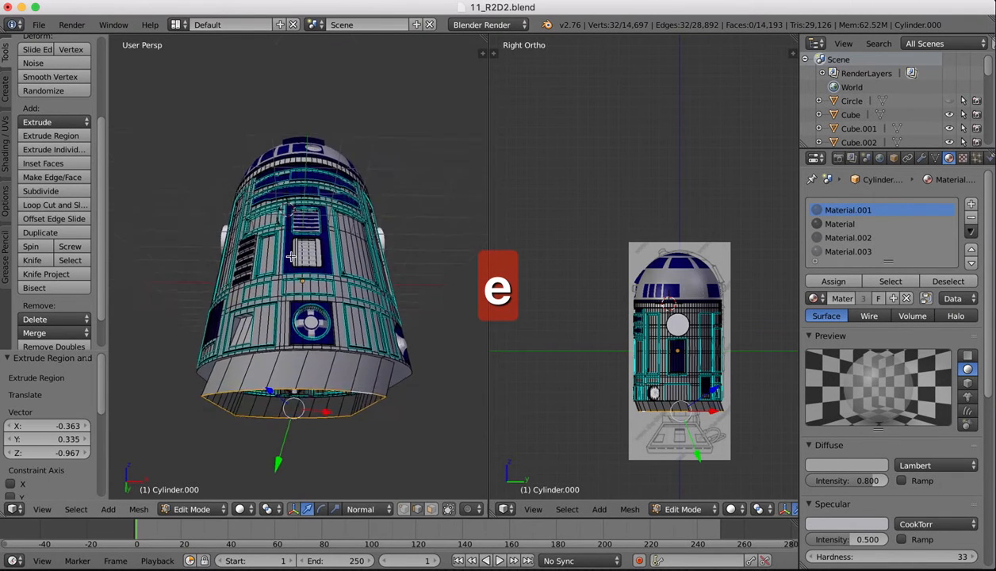
{"action": "key", "text": "cmd+z"}
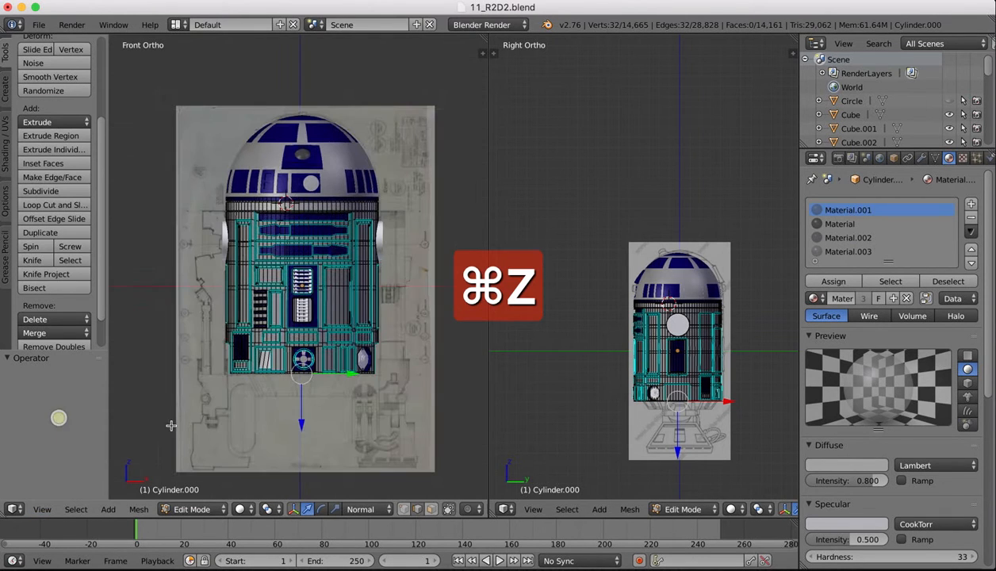
{"action": "key", "text": "e"}
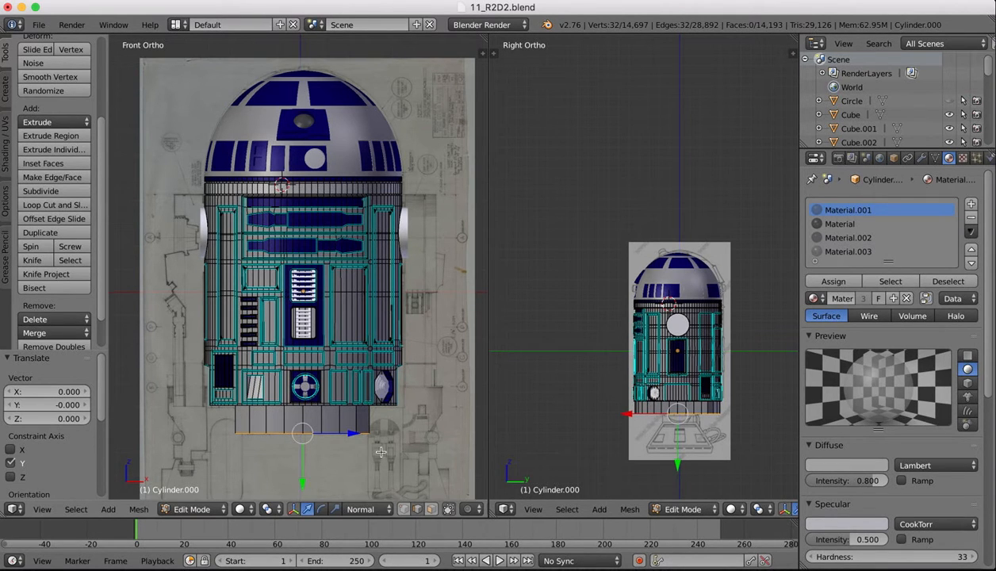
{"action": "key", "text": "s"}
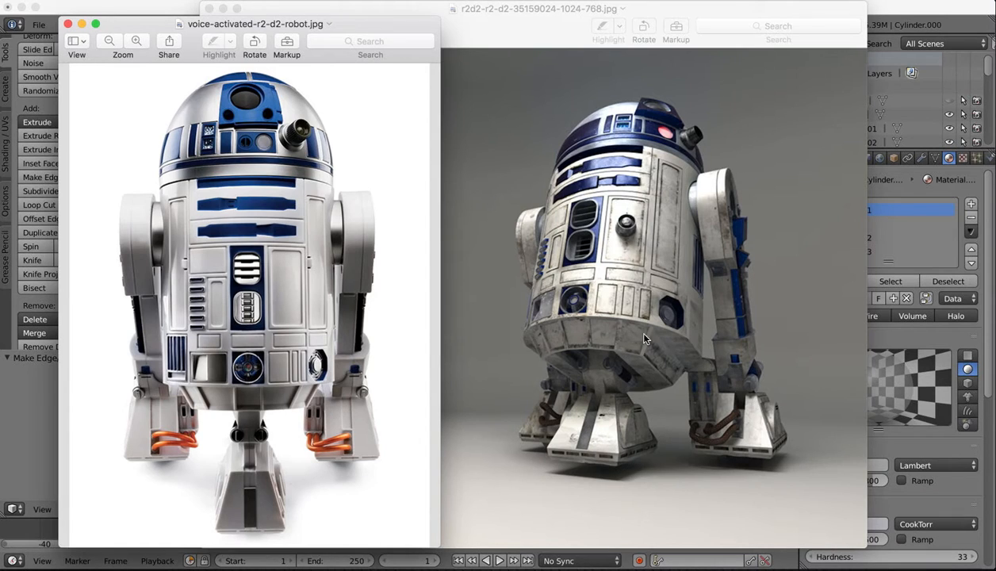
Step: Add a horizontal loop cut around the extruded lower band after checking the reference photos
{"action": "left_click", "coordinate": [789, 543]}
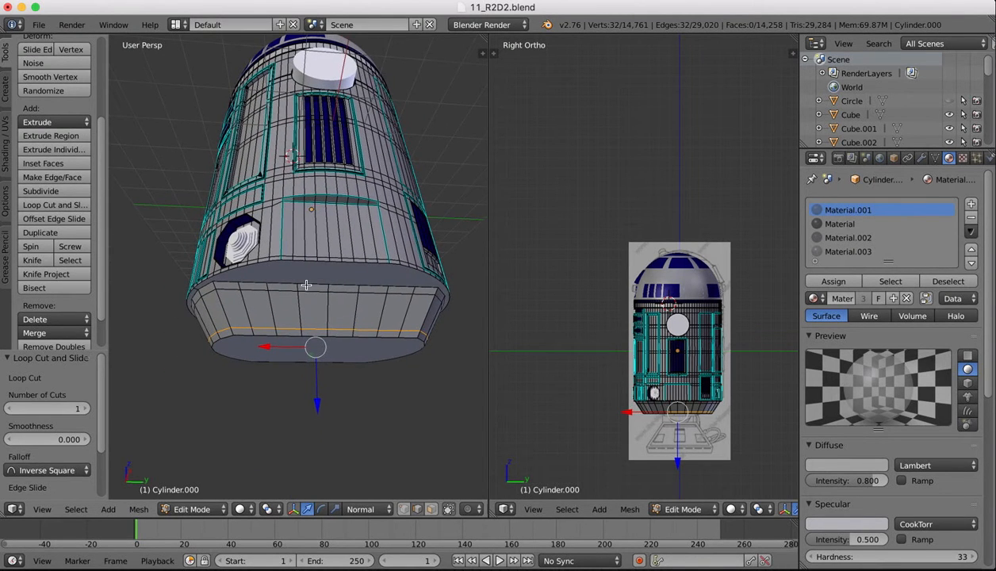
{"action": "left_click", "coordinate": [54, 204]}
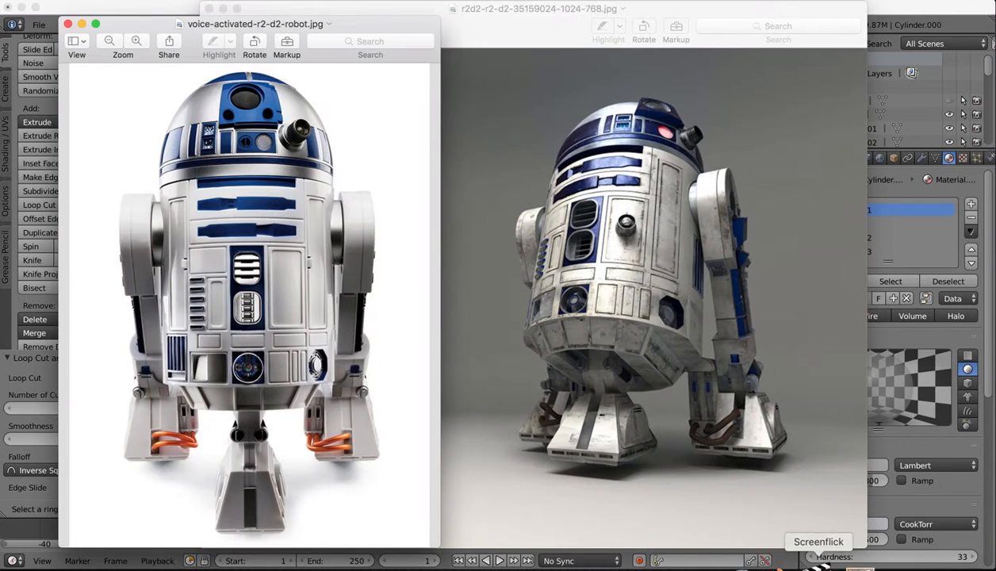
{"action": "mouse_move", "coordinate": [536, 349]}
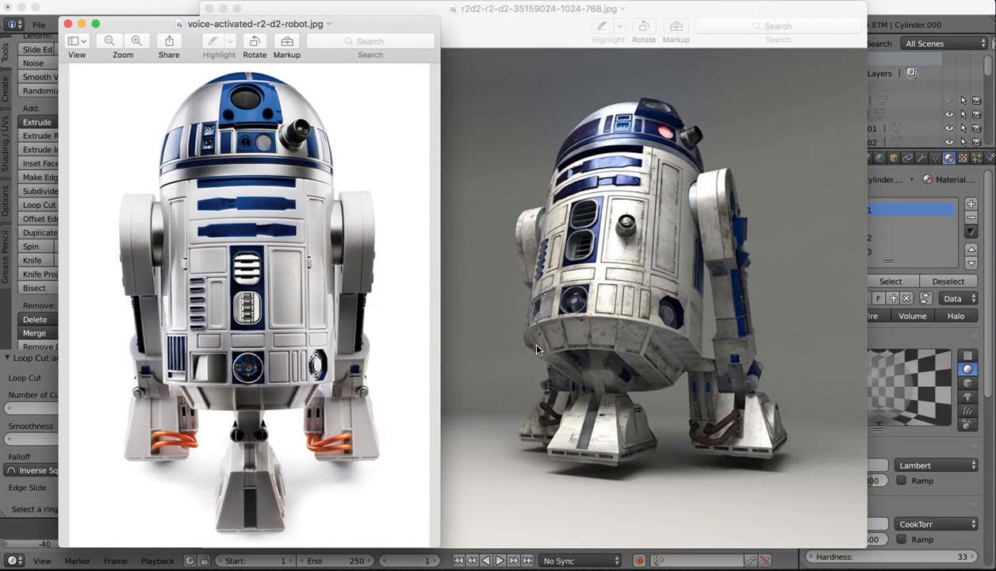
{"action": "mouse_move", "coordinate": [604, 332]}
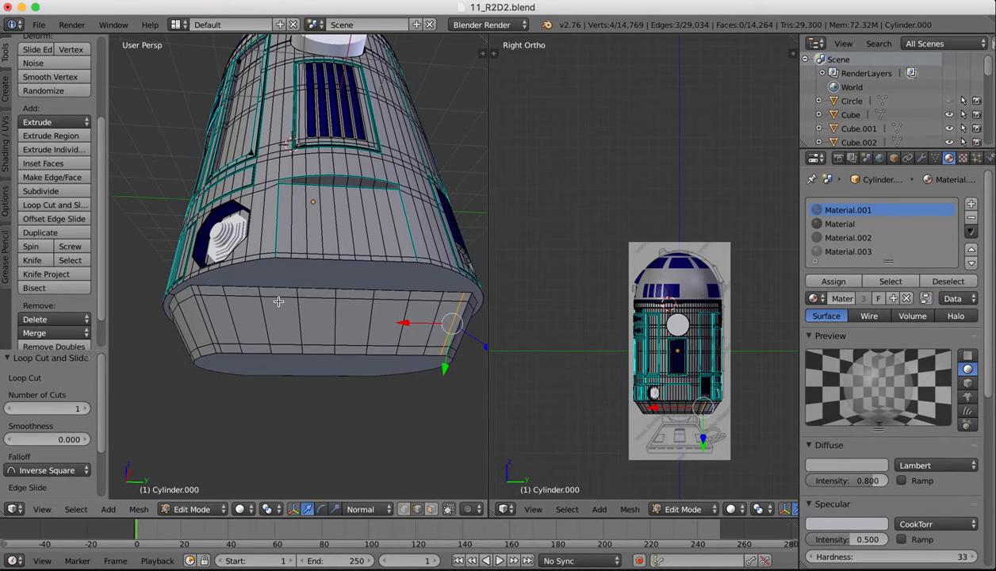
{"action": "mouse_move", "coordinate": [342, 311]}
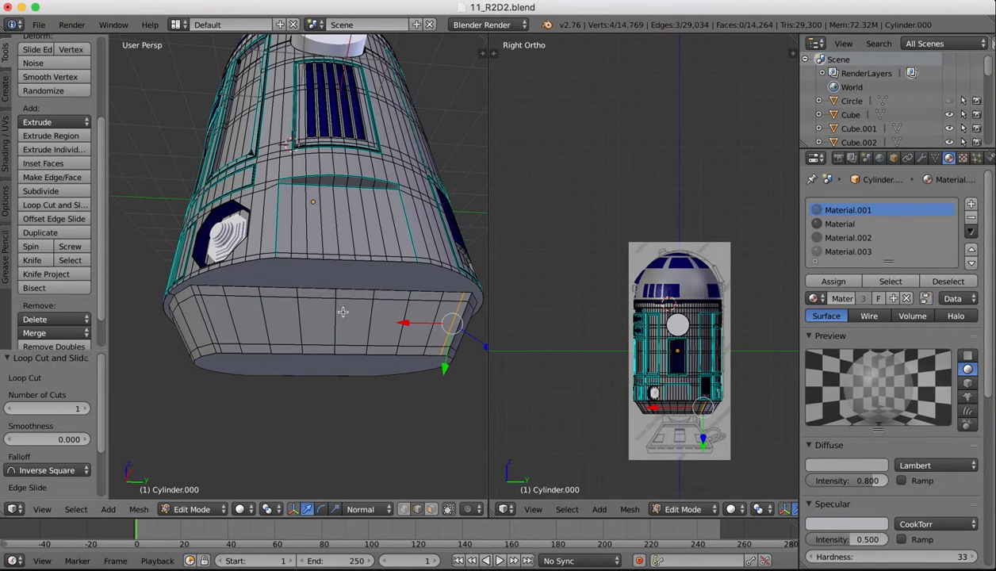
{"action": "mouse_move", "coordinate": [263, 309]}
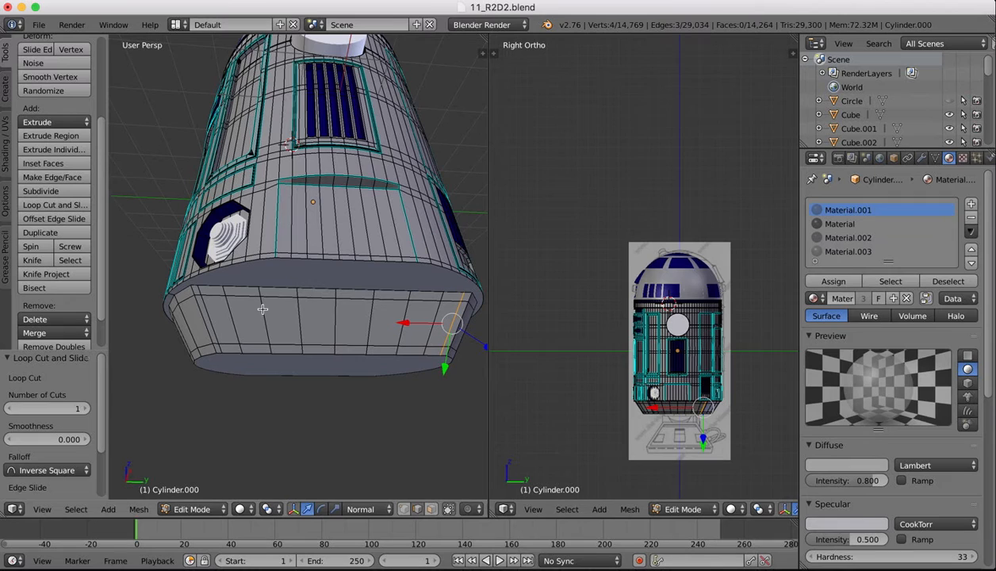
{"action": "mouse_move", "coordinate": [325, 305]}
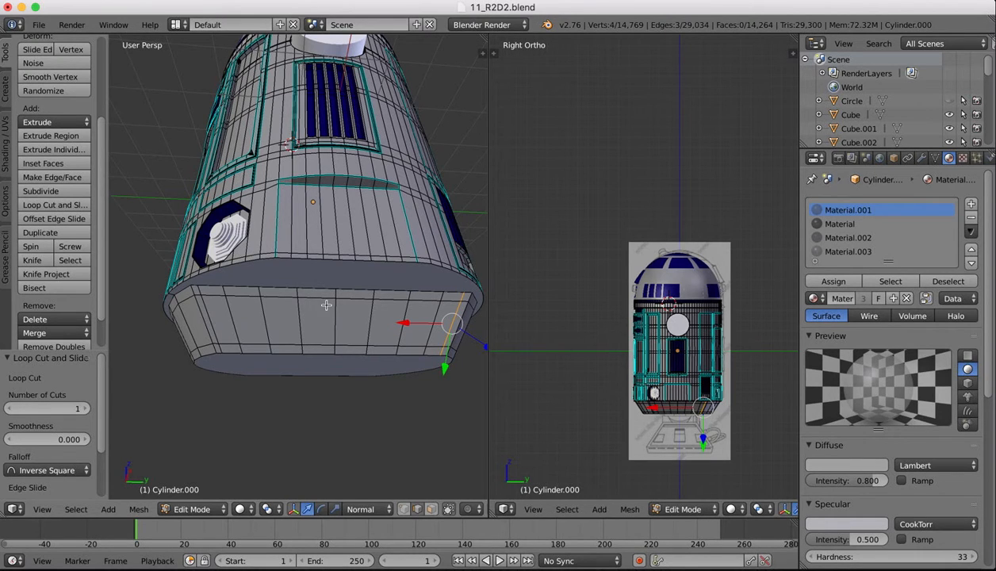
{"action": "mouse_move", "coordinate": [506, 323]}
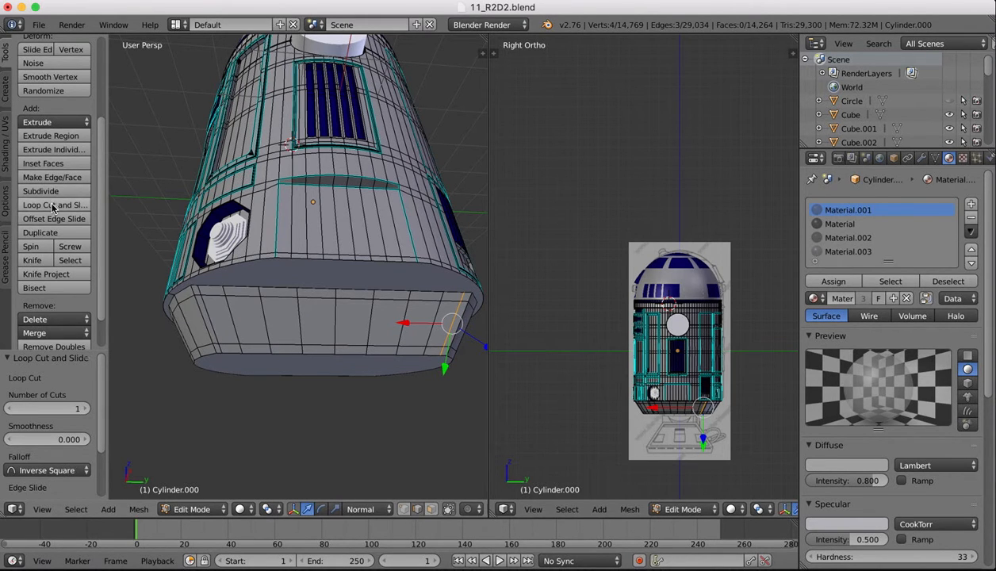
Step: Cut vertical edge loops into the lower band and slide them into place
{"action": "left_click", "coordinate": [54, 205]}
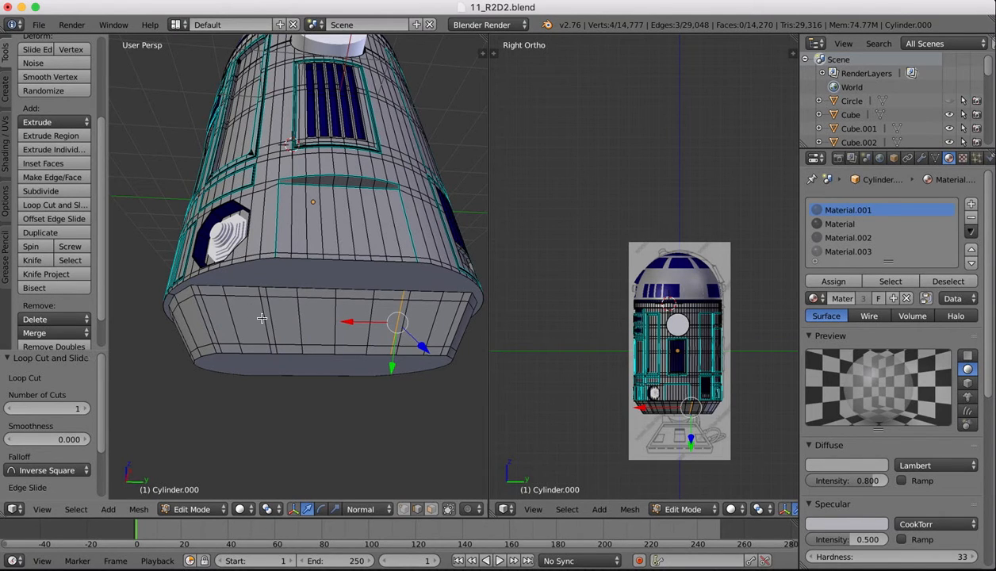
{"action": "mouse_move", "coordinate": [307, 315]}
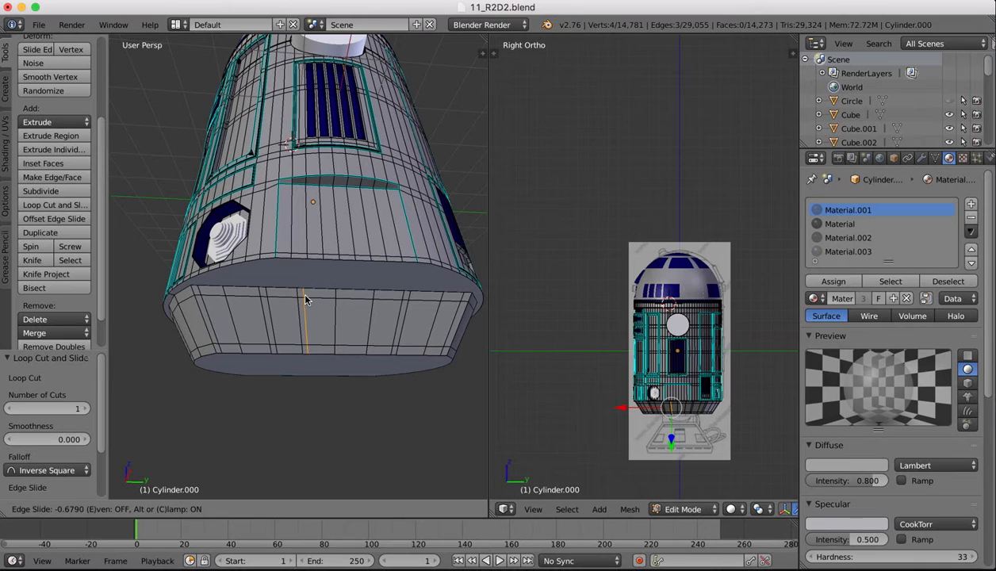
{"action": "left_click", "coordinate": [50, 205]}
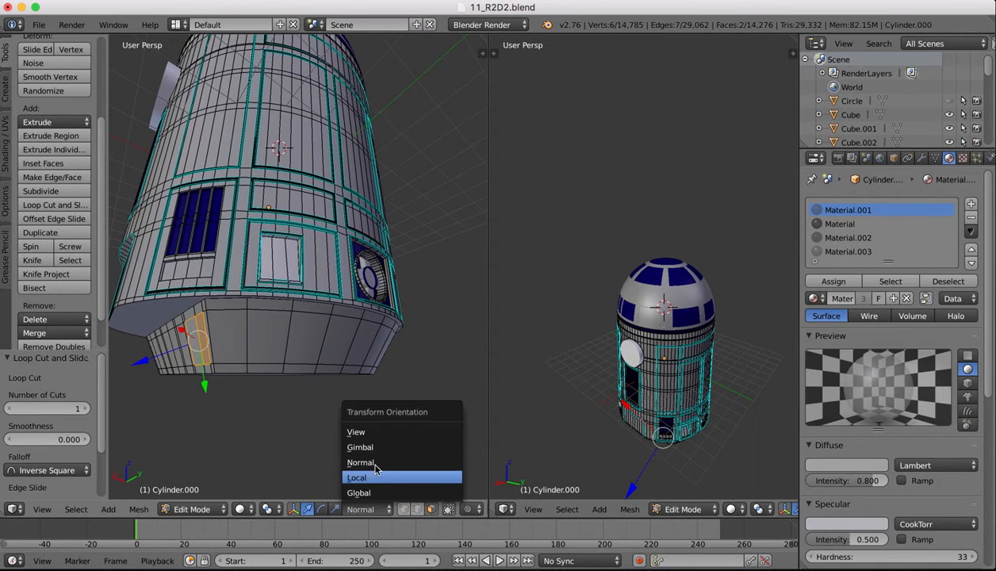
Step: Set Transform Orientation to Local, try moving a base face, then undo and reselect the strip
{"action": "left_click", "coordinate": [355, 475]}
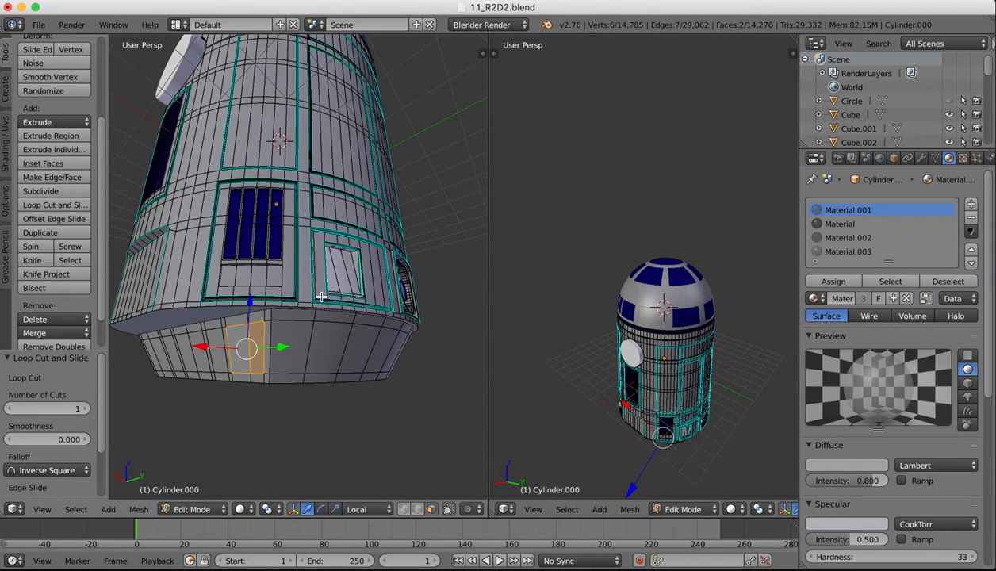
{"action": "key", "text": "e"}
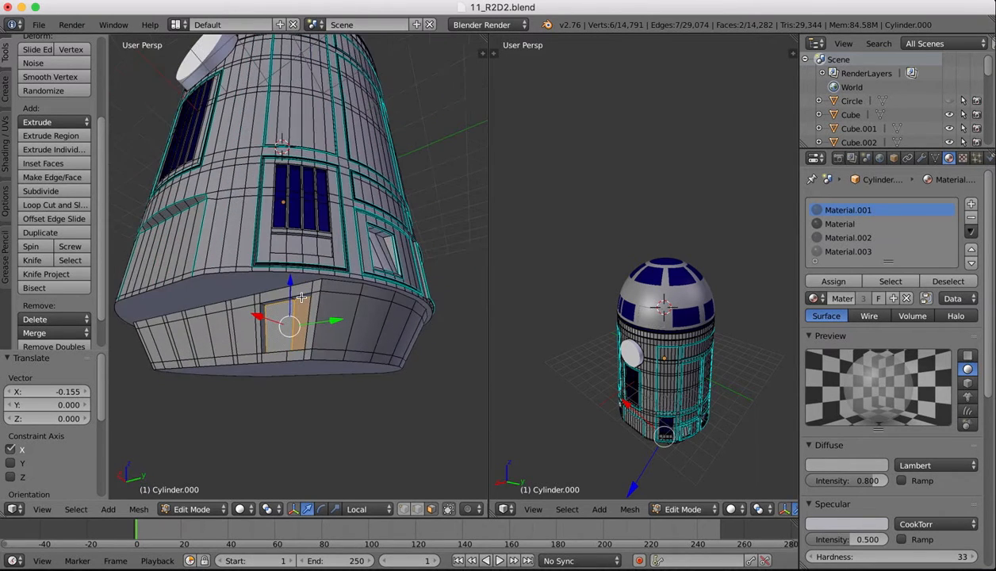
{"action": "key", "text": "cmd+z"}
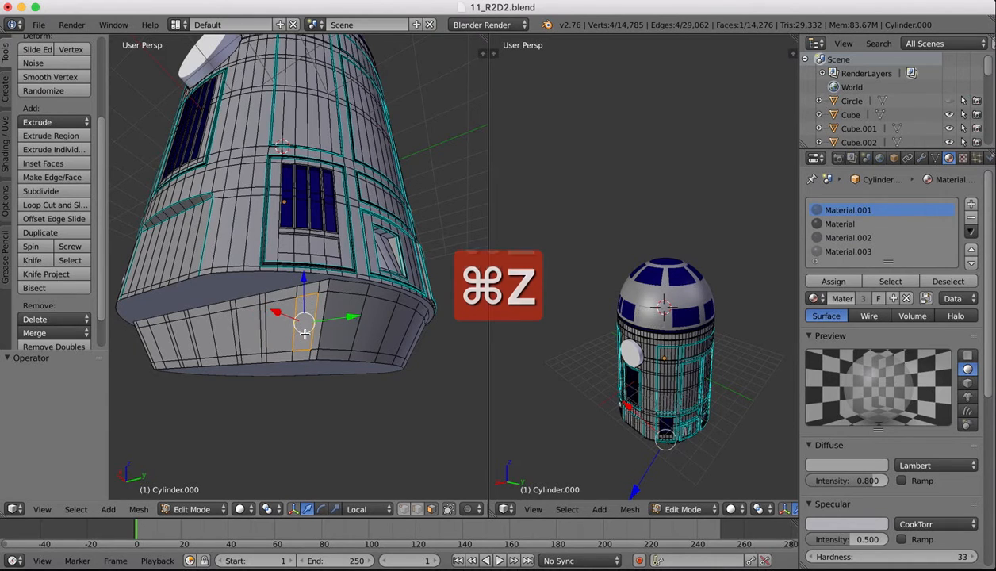
{"action": "key", "text": "cmd+z"}
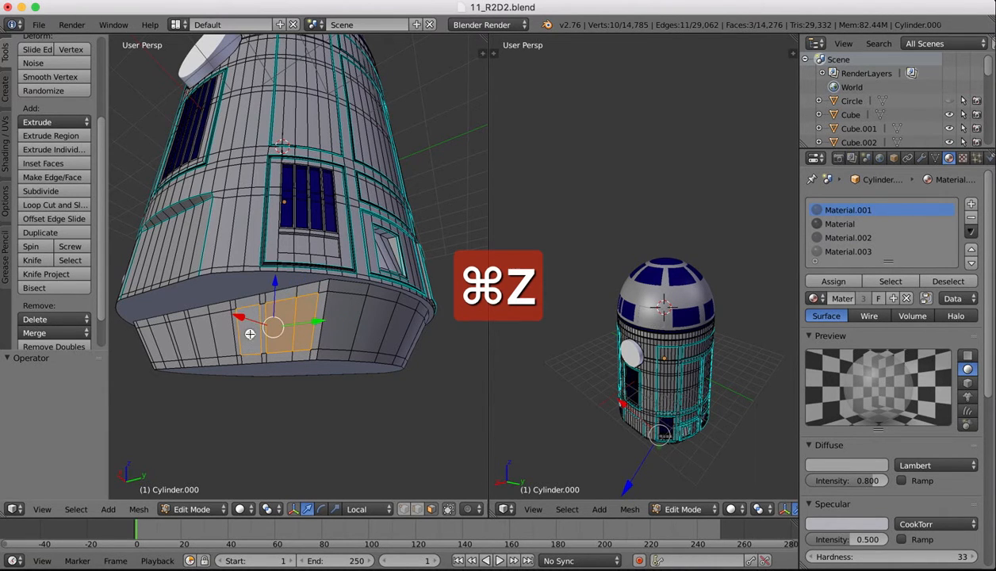
{"action": "key", "text": "cmd+z"}
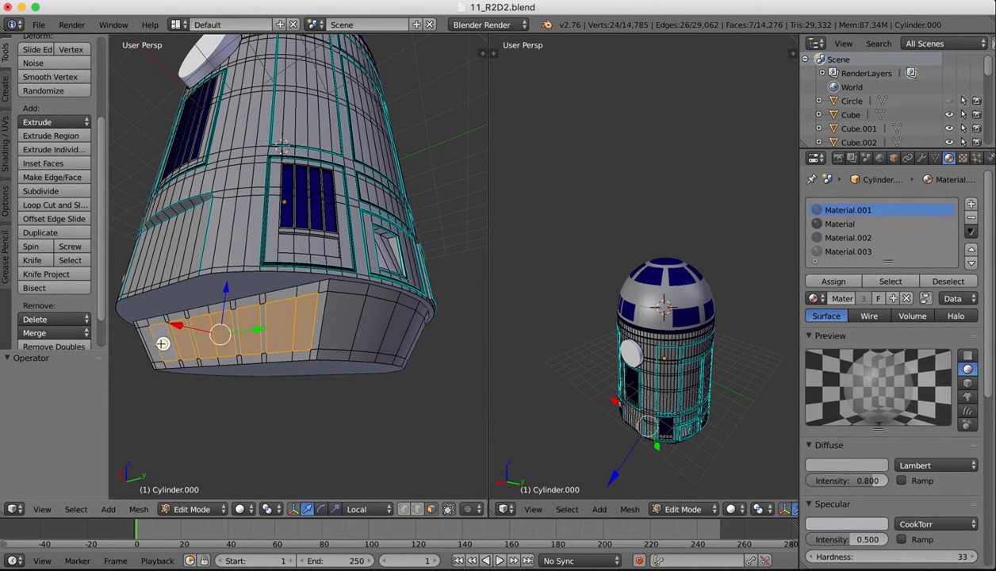
{"action": "key", "text": "e"}
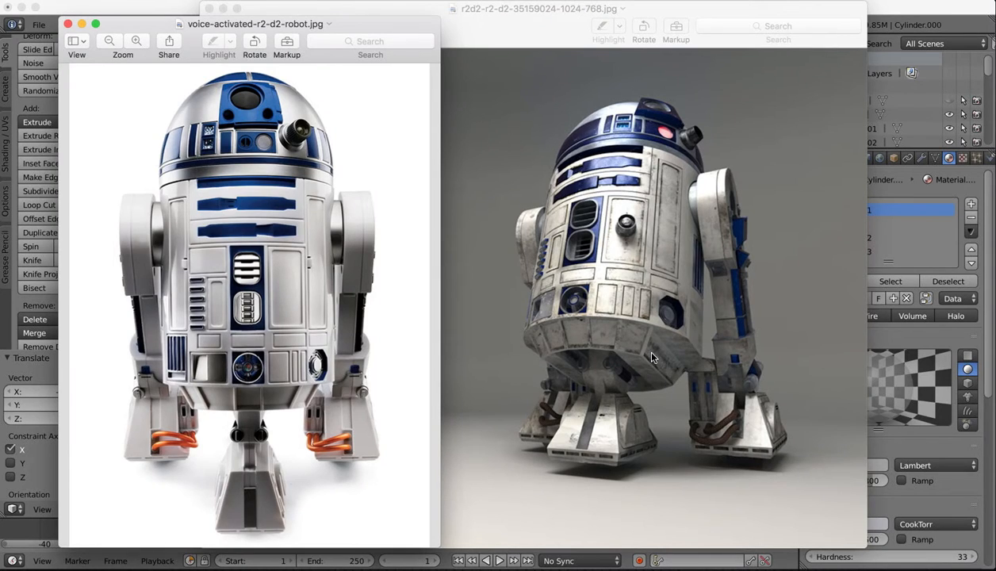
{"action": "mouse_move", "coordinate": [834, 517]}
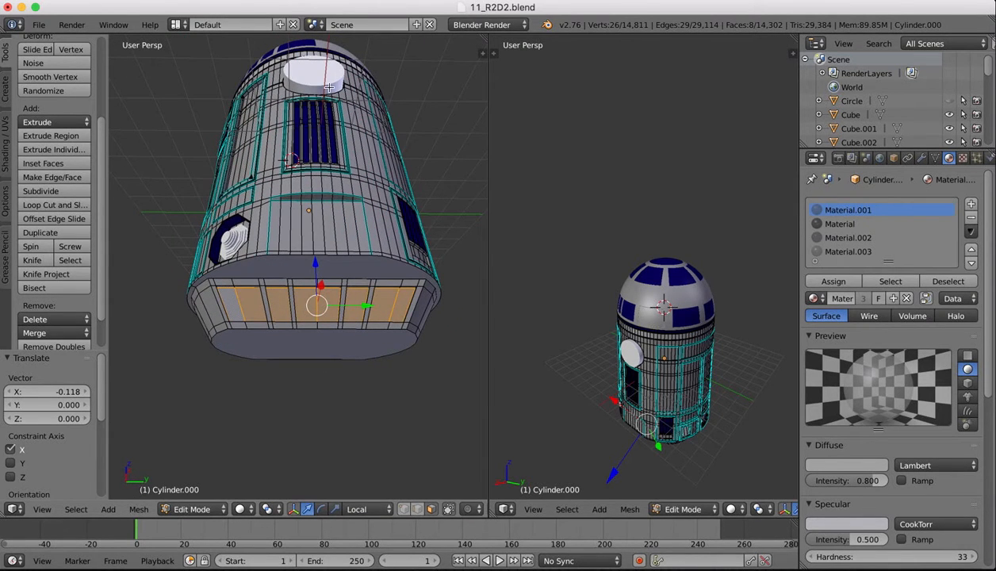
Step: Undo the bottom face-ring extrusion and the sideways nudge, leaving the cut band unchanged
{"action": "key", "text": "cmd+z"}
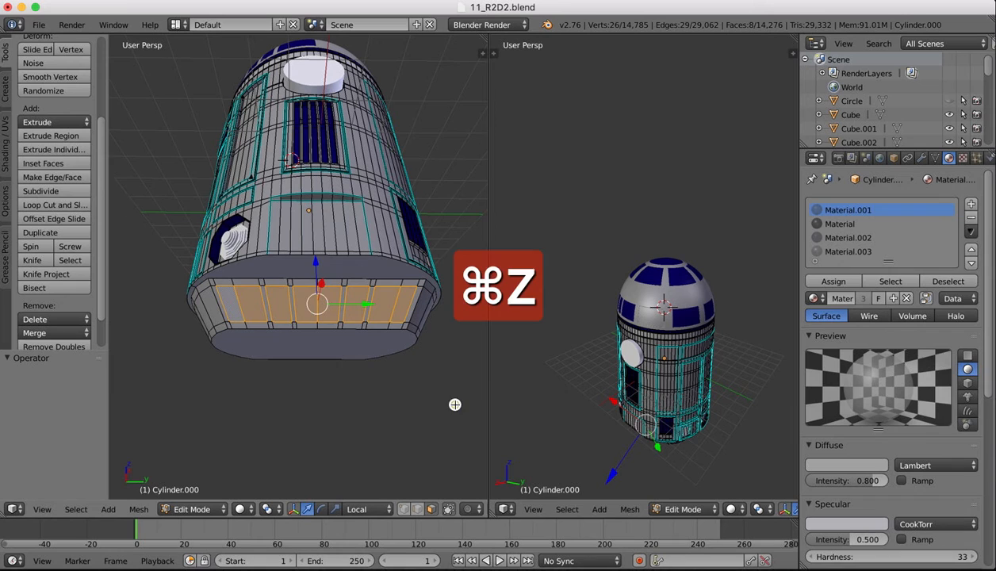
{"action": "key", "text": "cmd+z"}
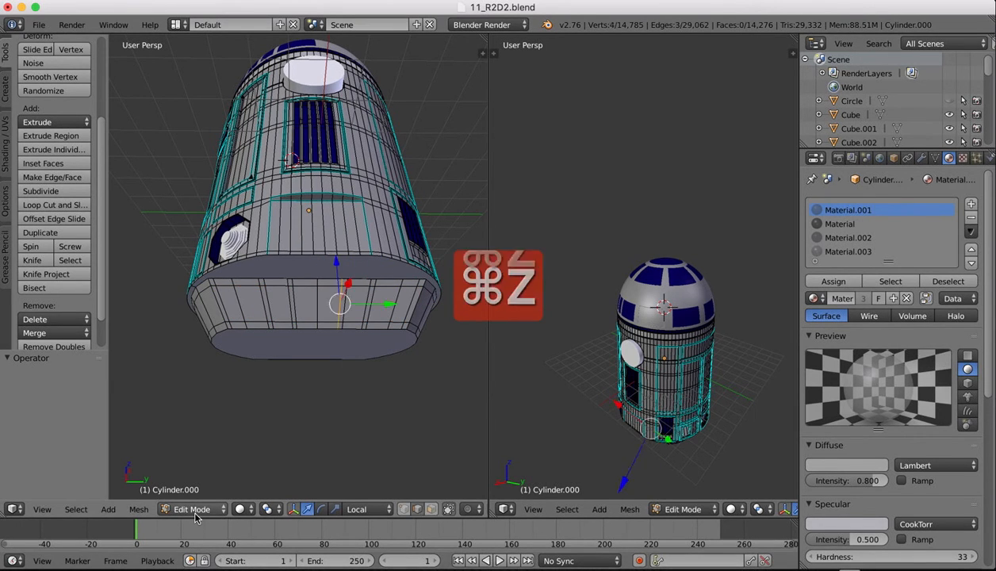
{"action": "key", "text": "cmd+z"}
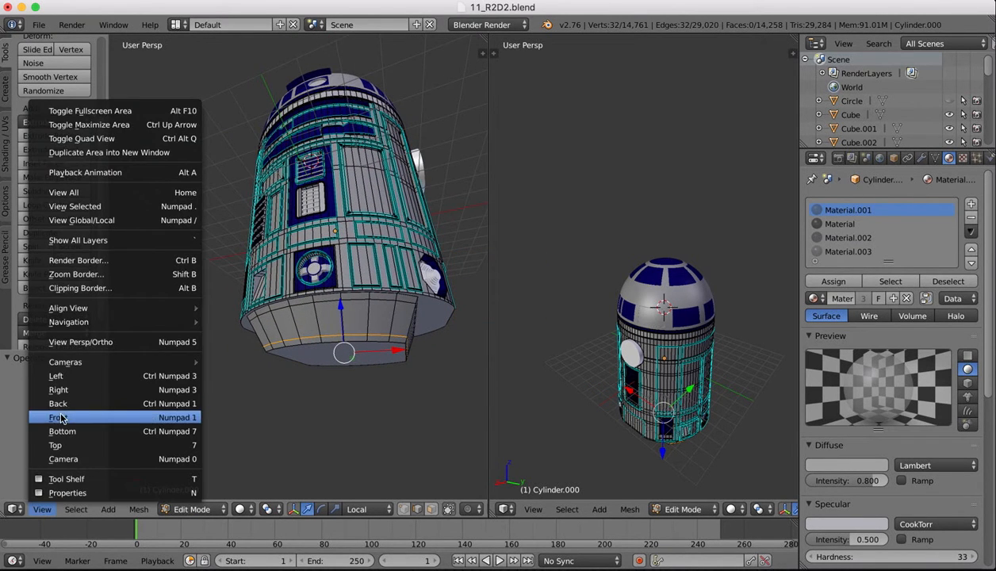
Step: From Front view, place a loop cut across the lower band and undo the misplaced one
{"action": "left_click", "coordinate": [57, 417]}
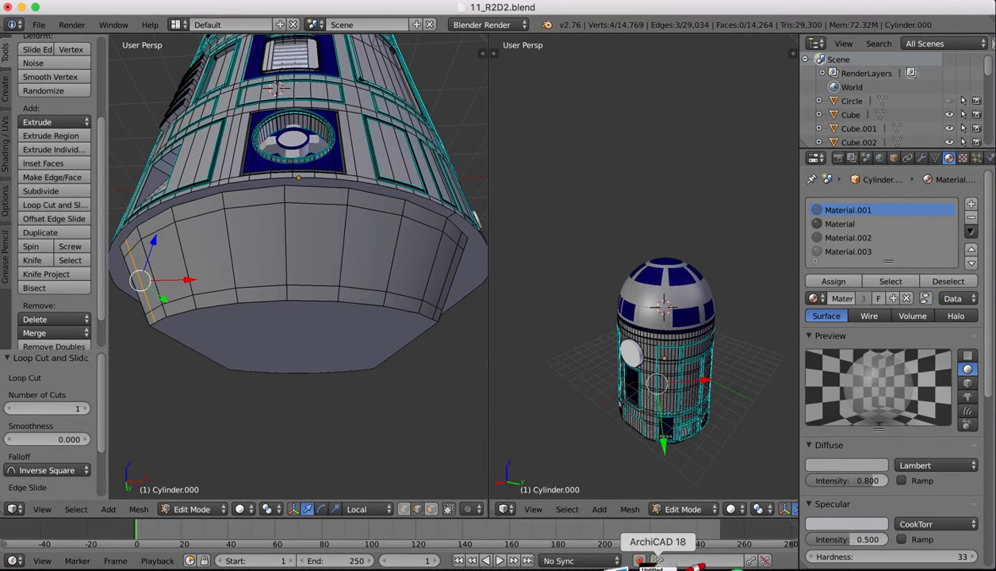
{"action": "left_click", "coordinate": [656, 542]}
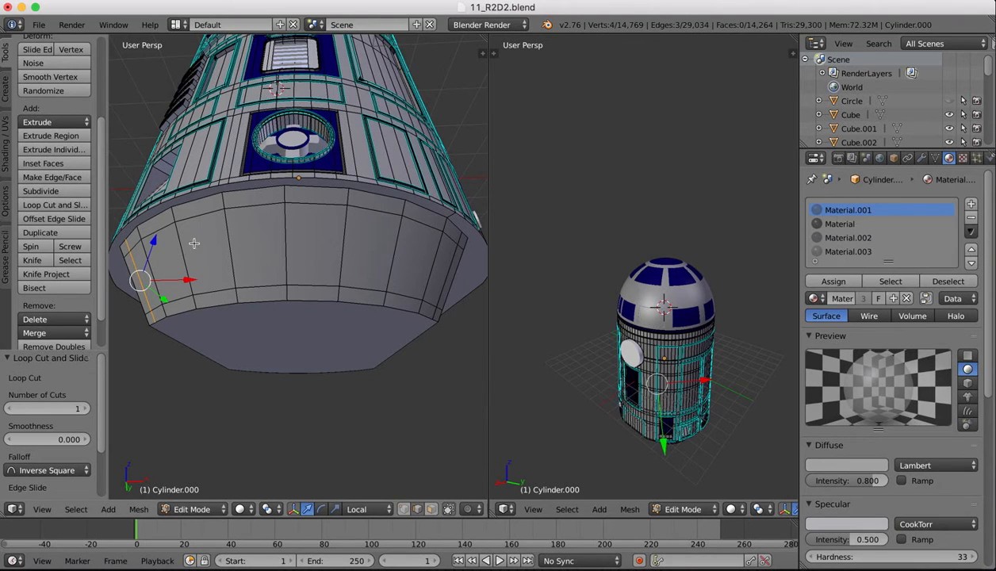
{"action": "left_click", "coordinate": [49, 204]}
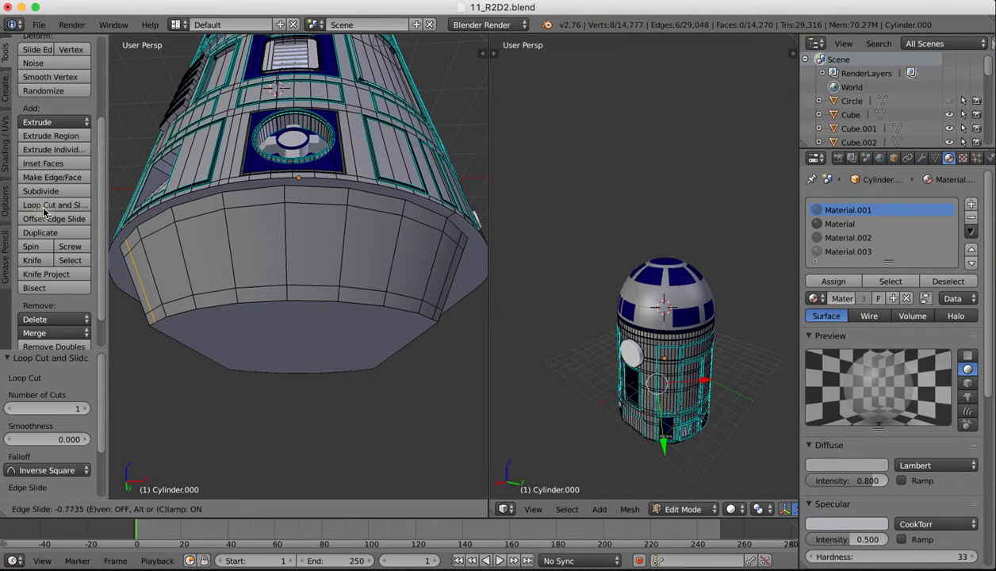
{"action": "key", "text": "cmd+z"}
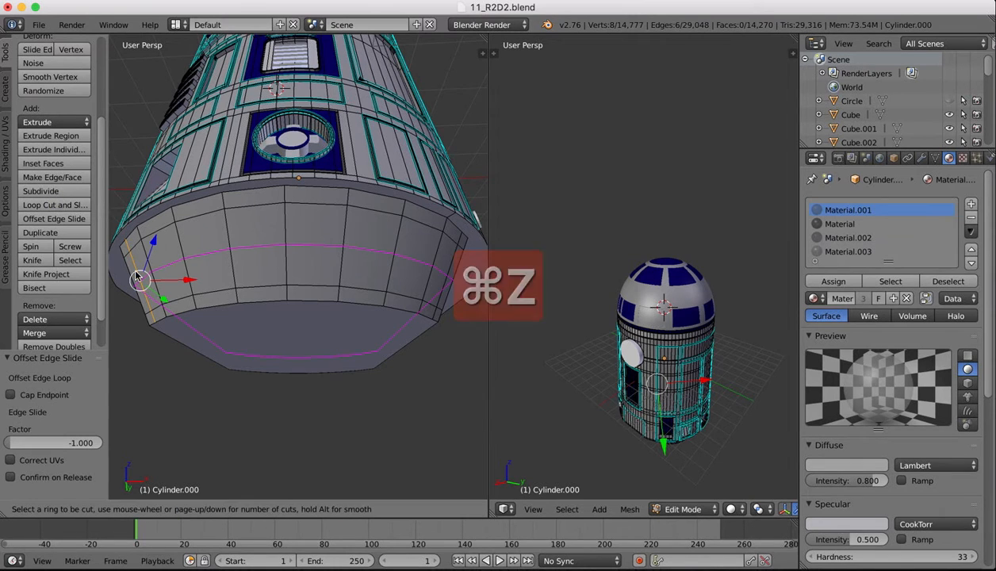
{"action": "key", "text": "cmd+z"}
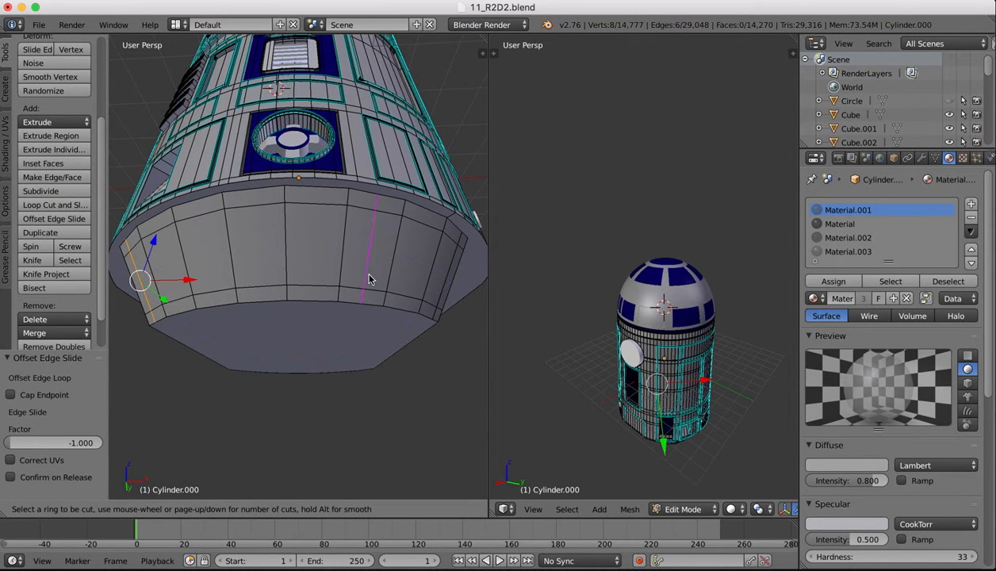
{"action": "mouse_move", "coordinate": [393, 252]}
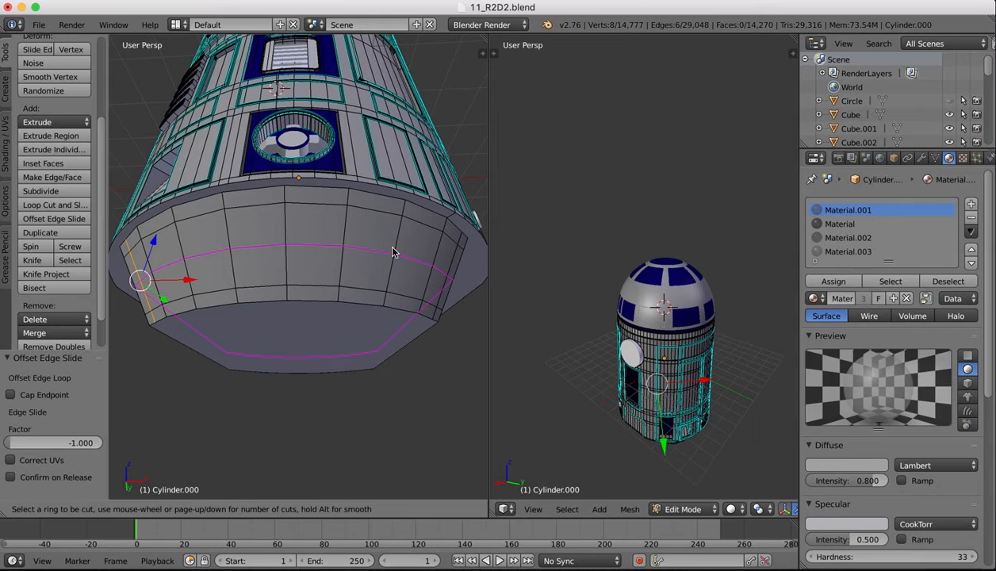
{"action": "mouse_move", "coordinate": [256, 232]}
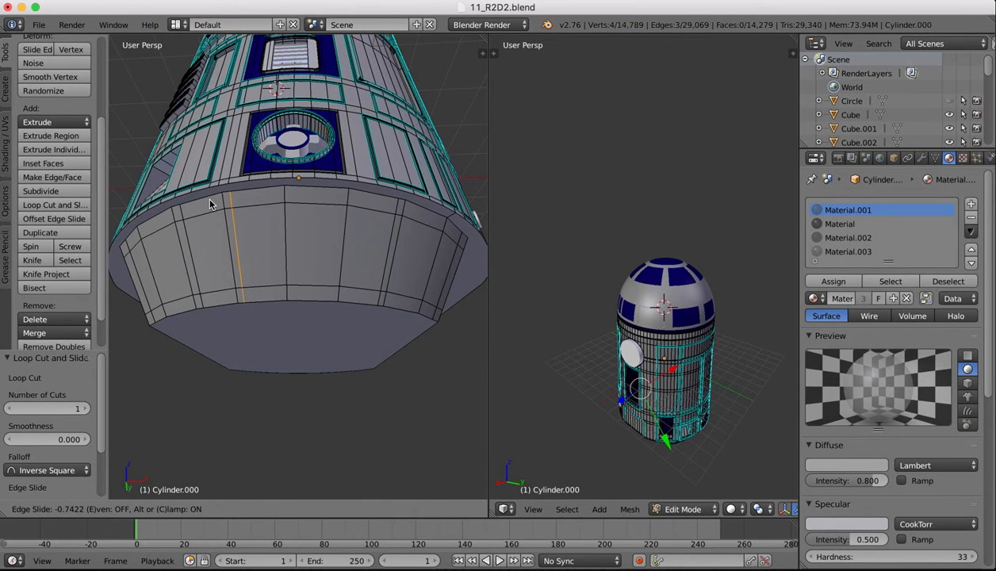
Step: Add two vertical loop cuts splitting the lower band into narrower sections
{"action": "left_click", "coordinate": [54, 204]}
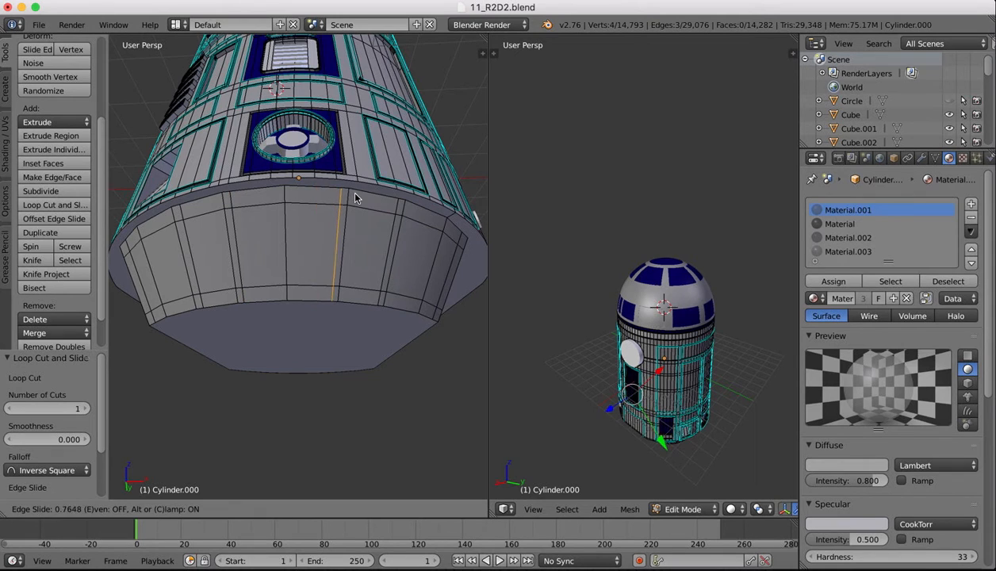
{"action": "left_click", "coordinate": [355, 197]}
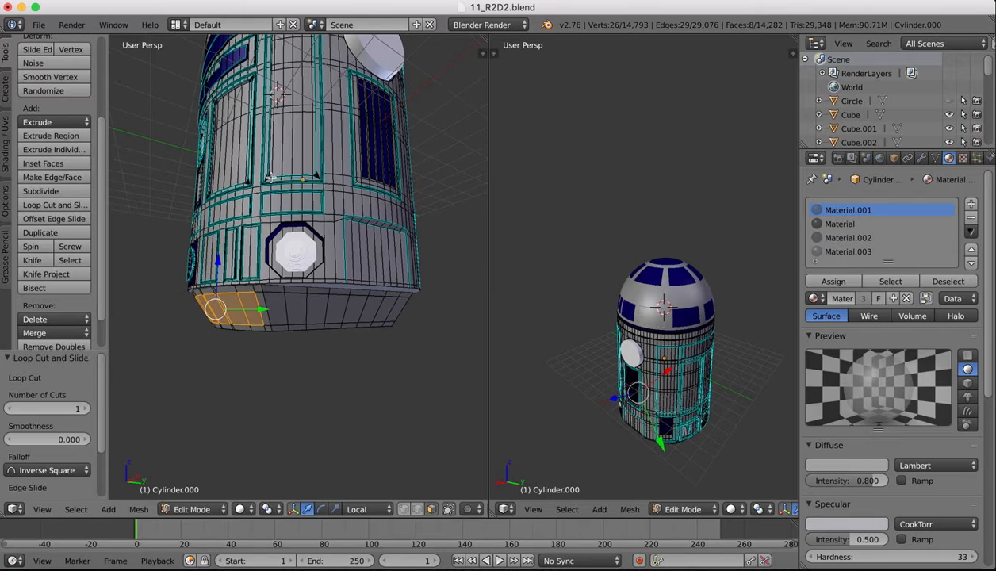
Step: Extrude the selected base-corner faces before checking them against the R2-D2 reference photos
{"action": "key", "text": "e"}
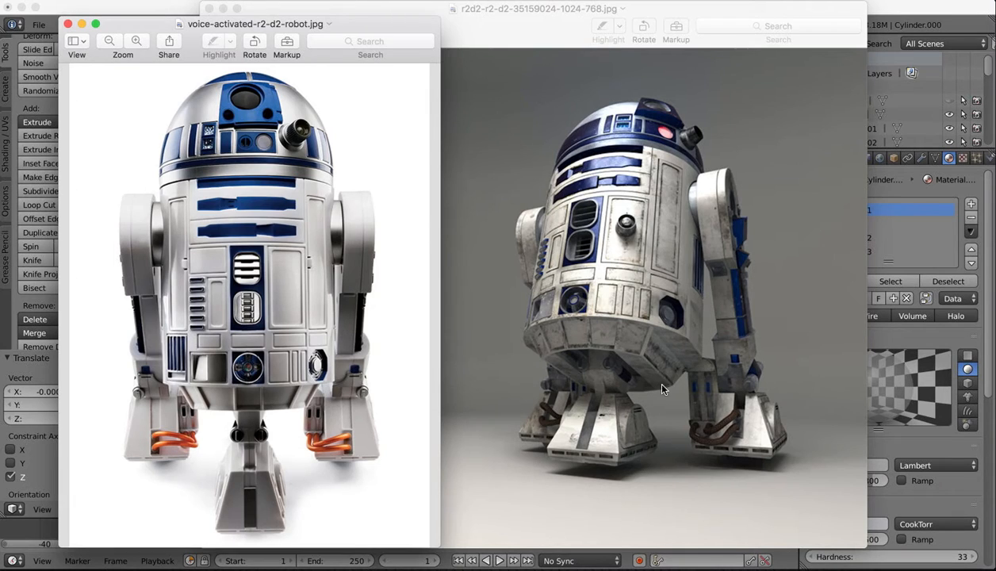
{"action": "mouse_move", "coordinate": [698, 368]}
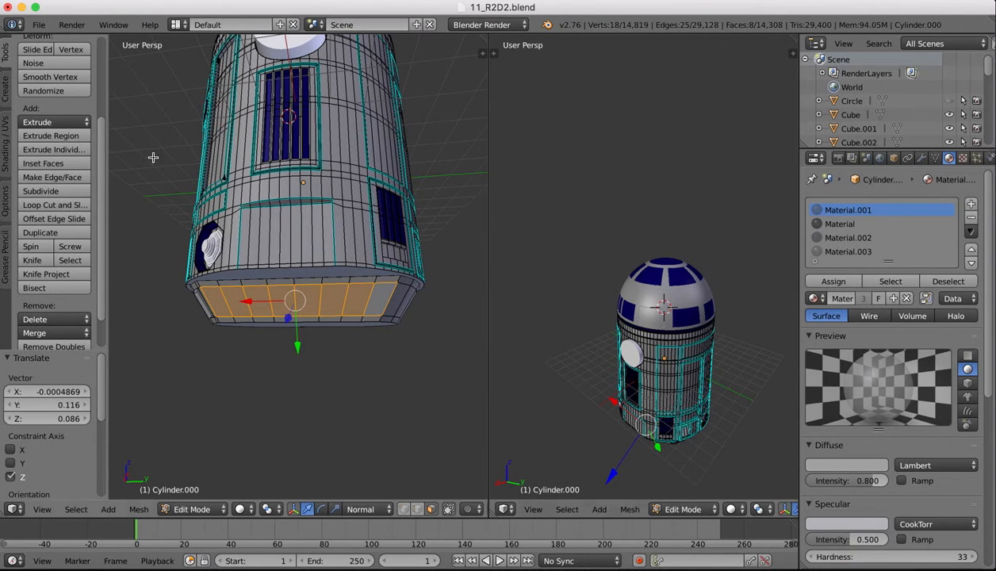
Step: Add two vertical loop cuts through the lower base band and fix their positions
{"action": "left_click", "coordinate": [54, 204]}
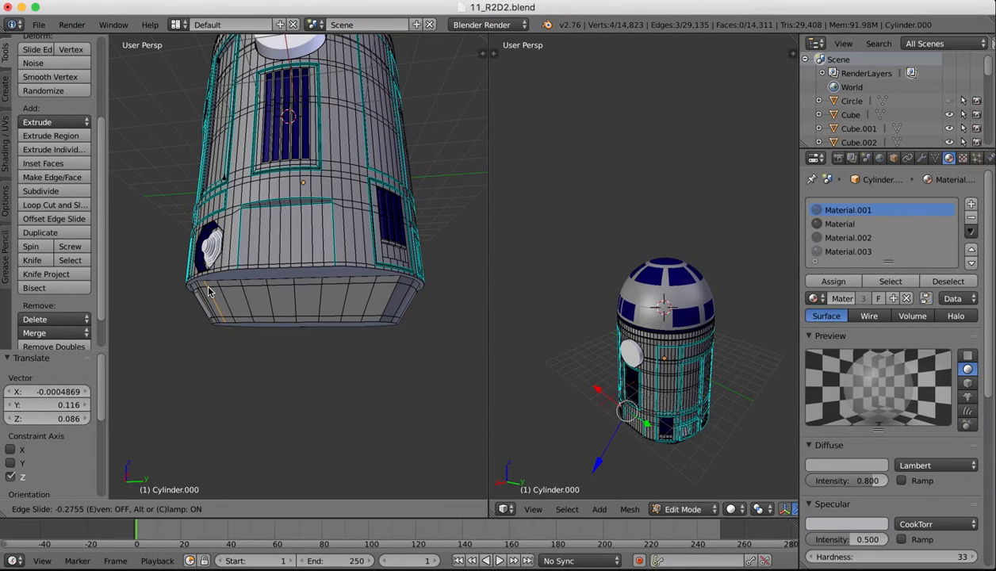
{"action": "left_click", "coordinate": [54, 205]}
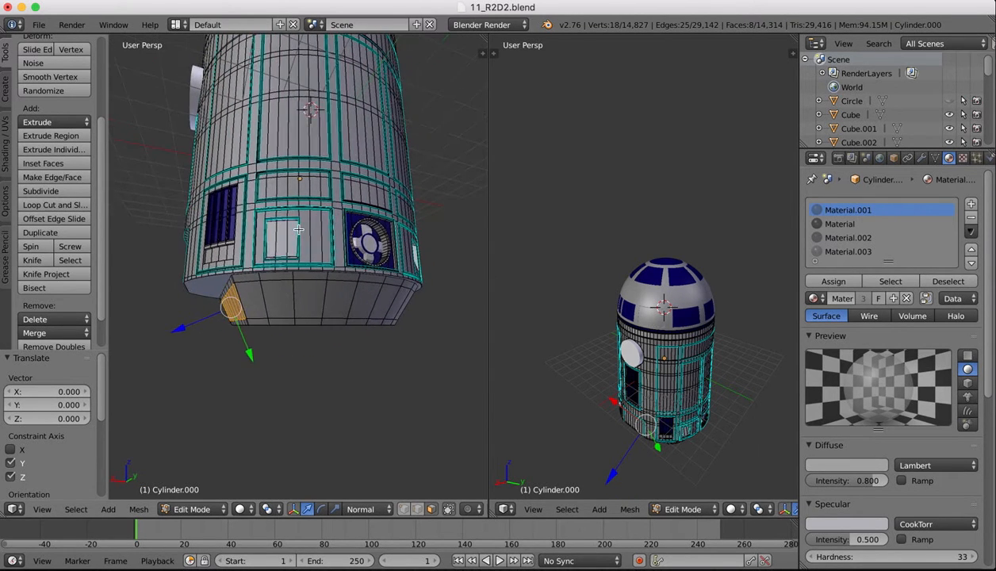
{"action": "key", "text": "e"}
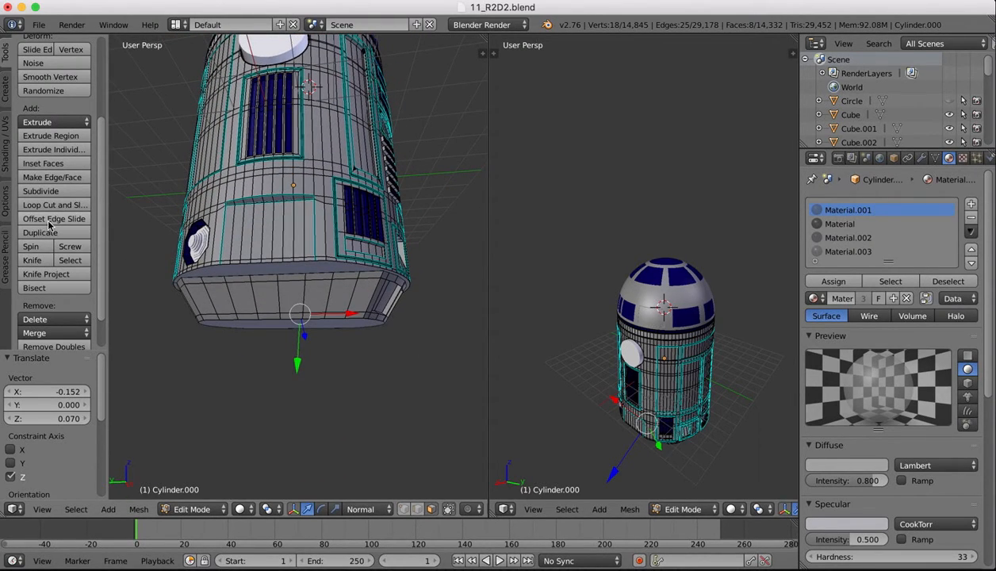
{"action": "left_click", "coordinate": [54, 204]}
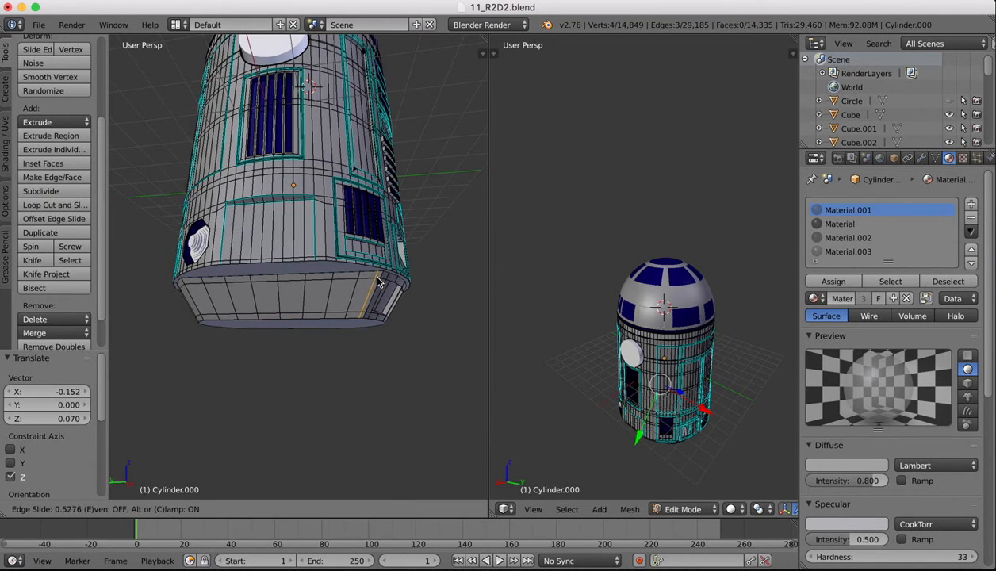
{"action": "left_click", "coordinate": [54, 204]}
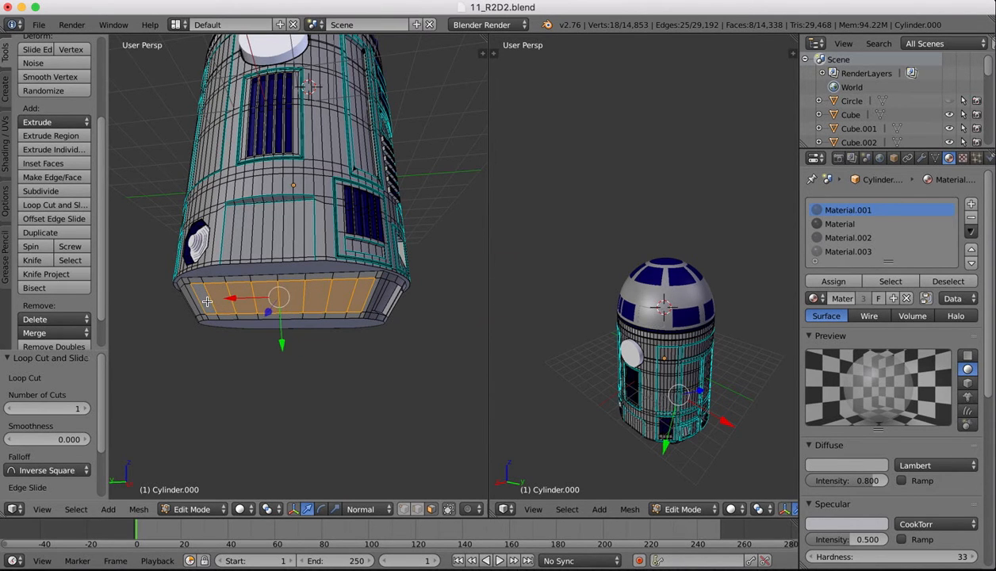
{"action": "key", "text": "e"}
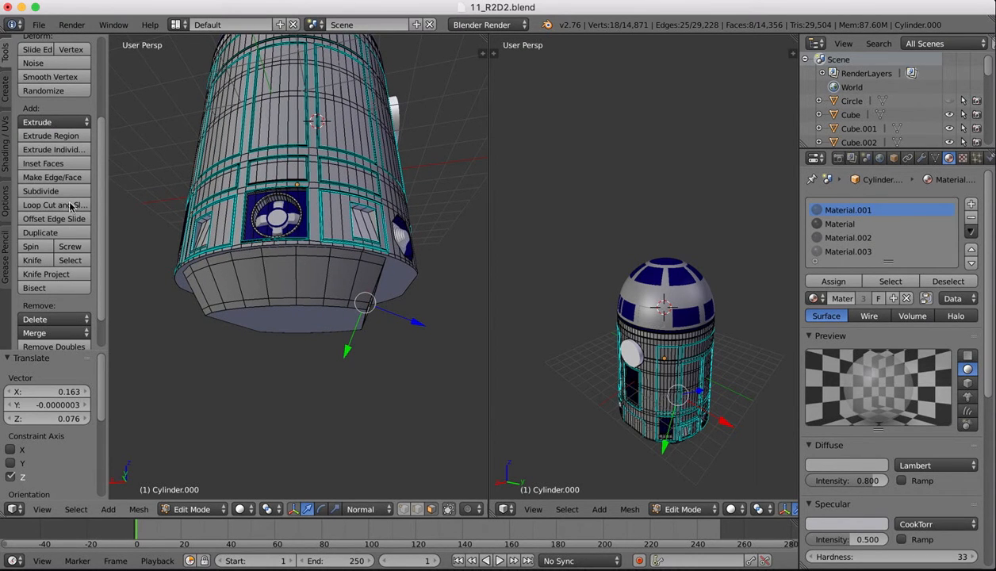
Step: Cut the far side of the base band into ribs, undoing one misplaced cut, and leave mesh editing
{"action": "left_click", "coordinate": [47, 204]}
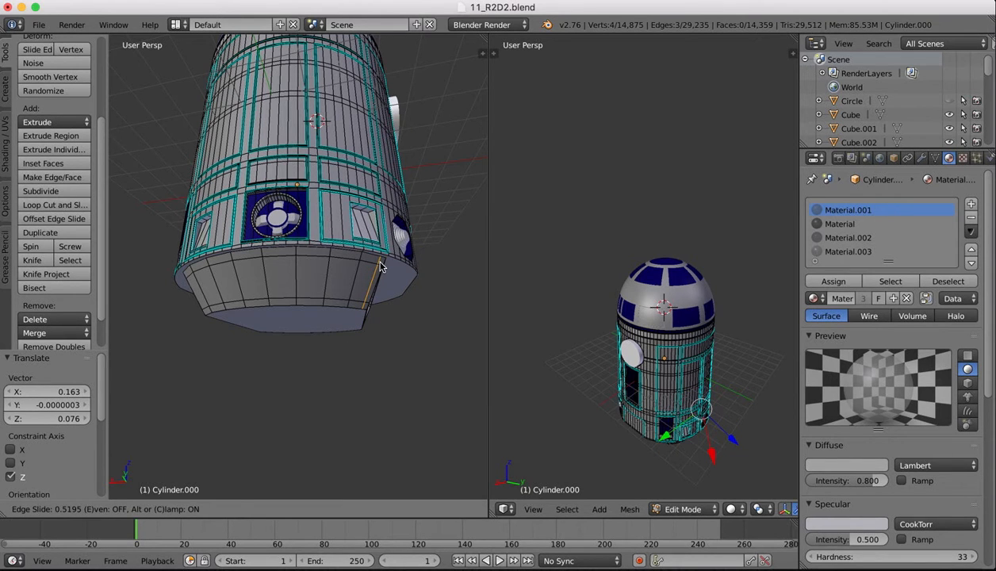
{"action": "left_click", "coordinate": [44, 205]}
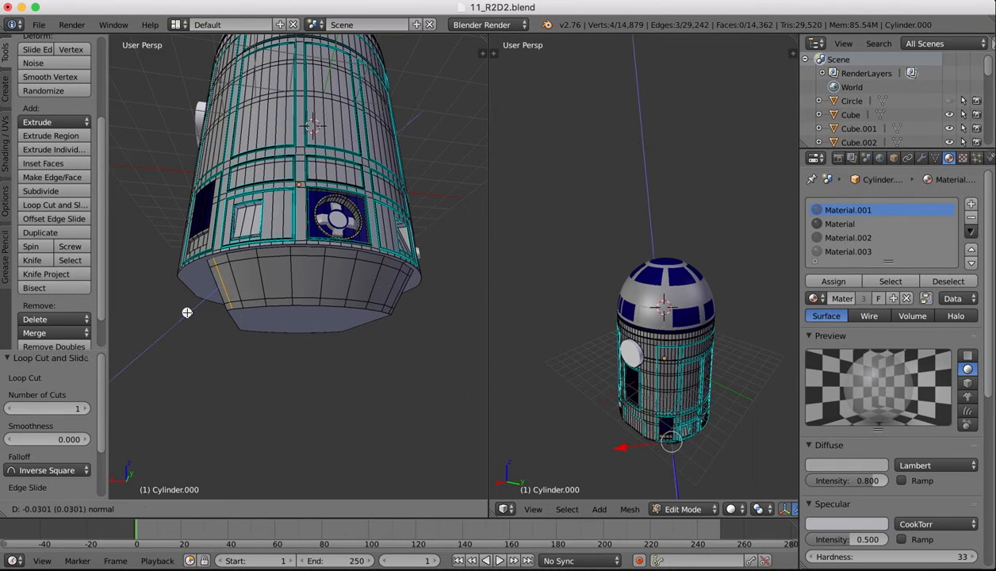
{"action": "key", "text": "cmd+z"}
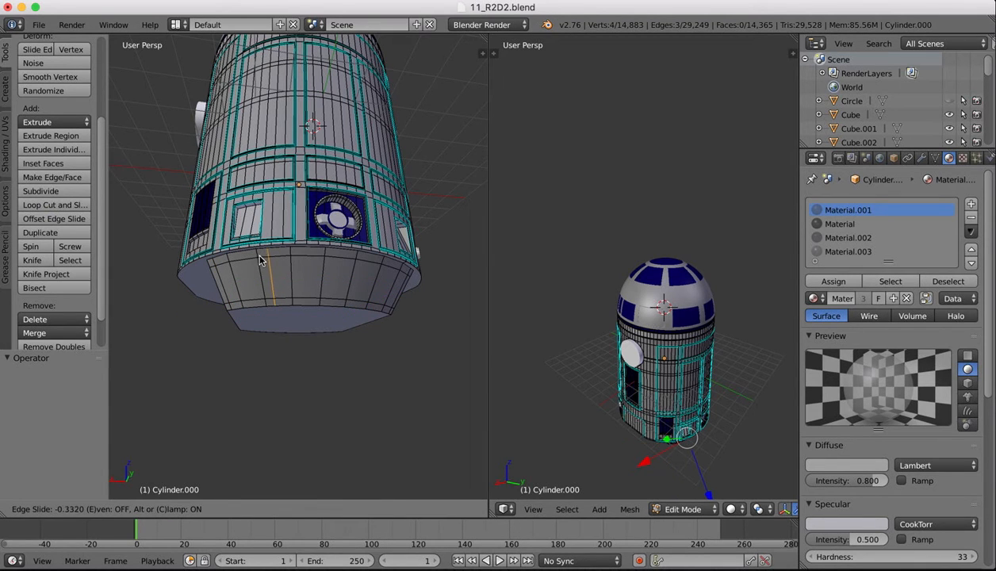
{"action": "left_click", "coordinate": [53, 204]}
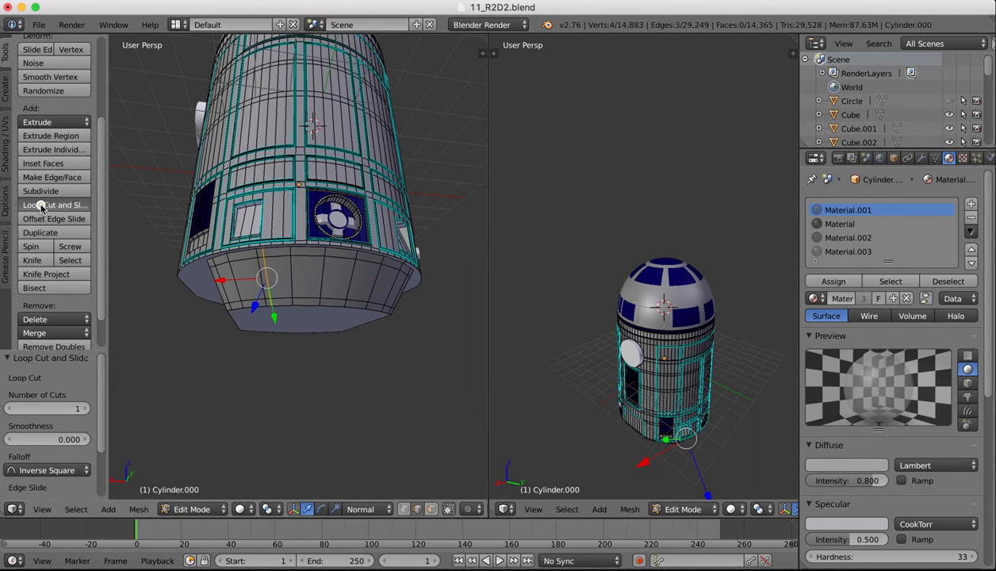
{"action": "left_click", "coordinate": [54, 205]}
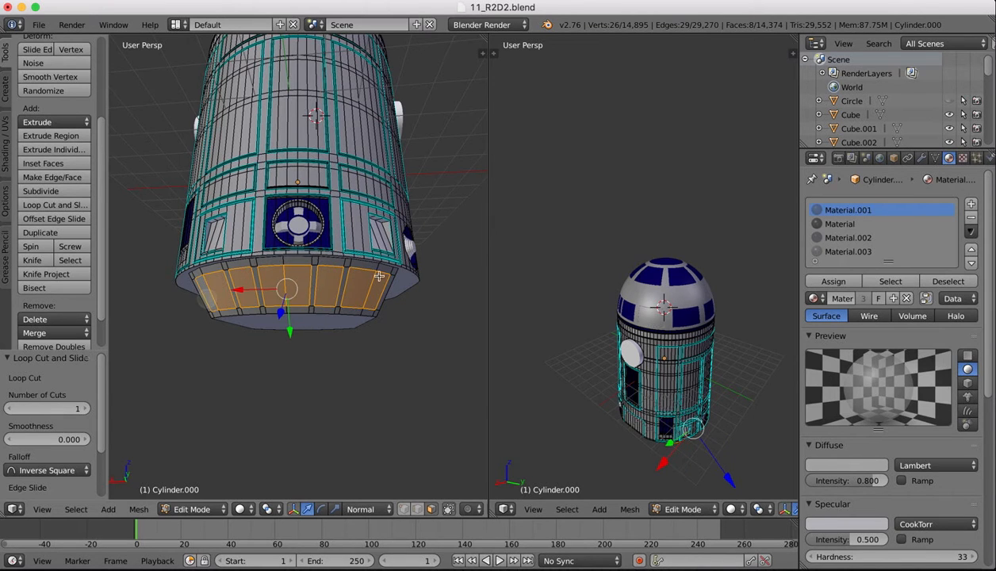
{"action": "key", "text": "e"}
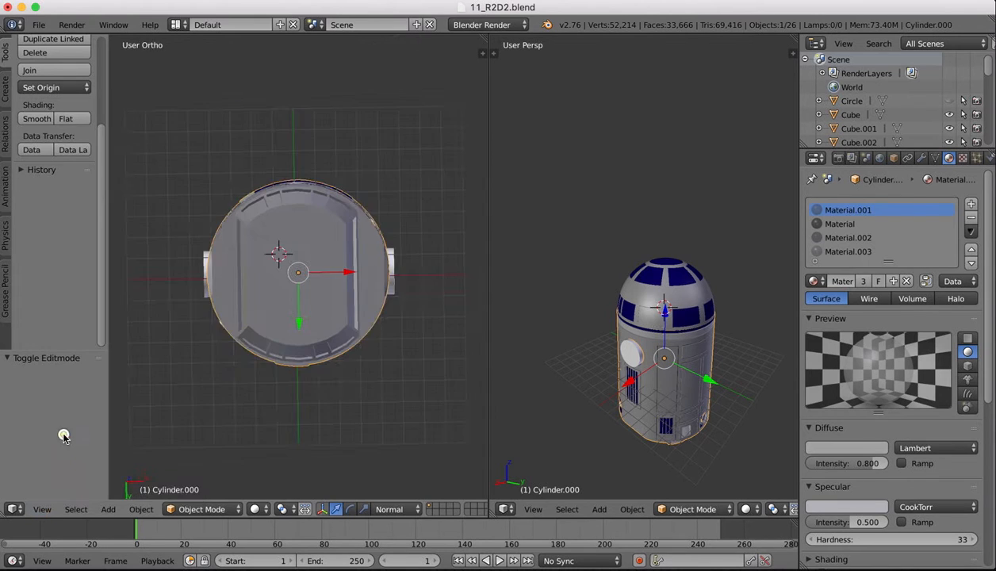
Step: Return to Edit Mode on the body mesh while viewing it from below
{"action": "left_click", "coordinate": [201, 507]}
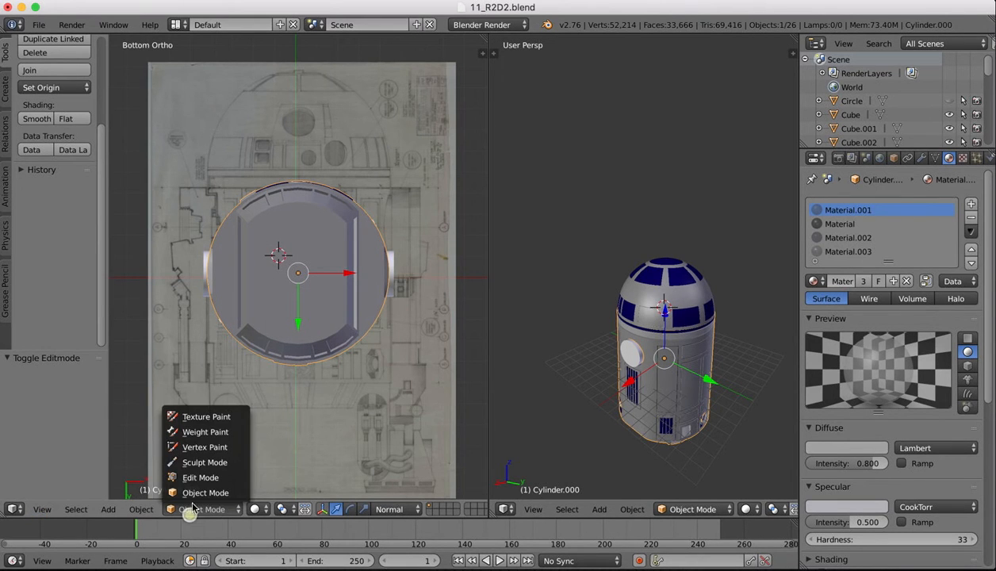
{"action": "left_click", "coordinate": [206, 492]}
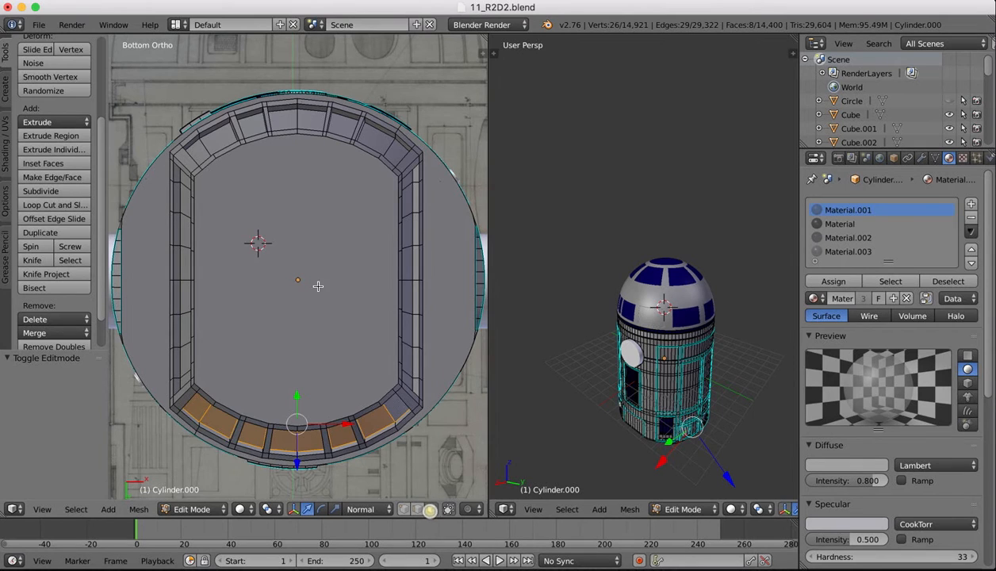
Step: Delete the faces closing the base bottom and start adjusting the remaining rim edges
{"action": "key", "text": "x"}
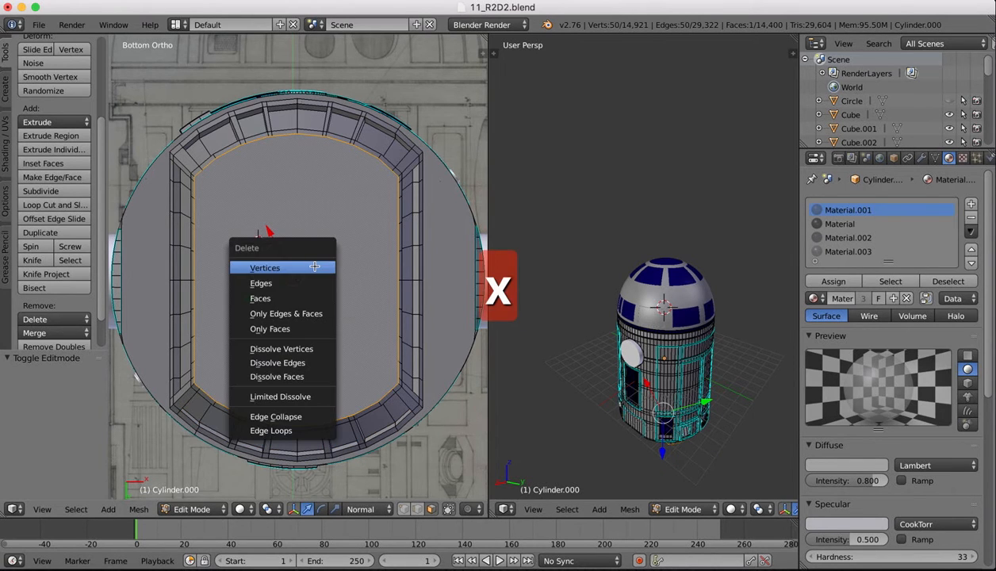
{"action": "left_click", "coordinate": [260, 298]}
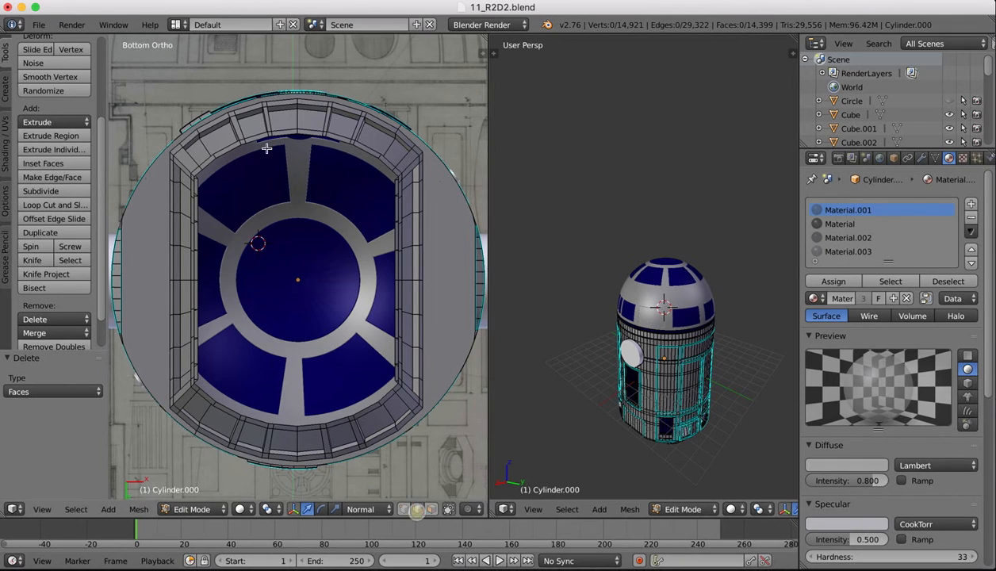
{"action": "left_click", "coordinate": [258, 139]}
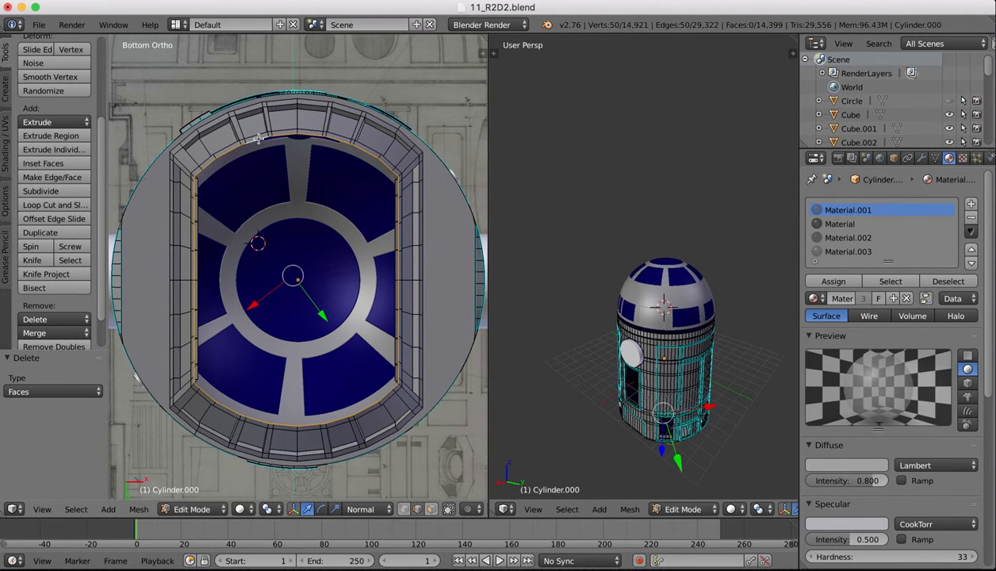
{"action": "key", "text": "e"}
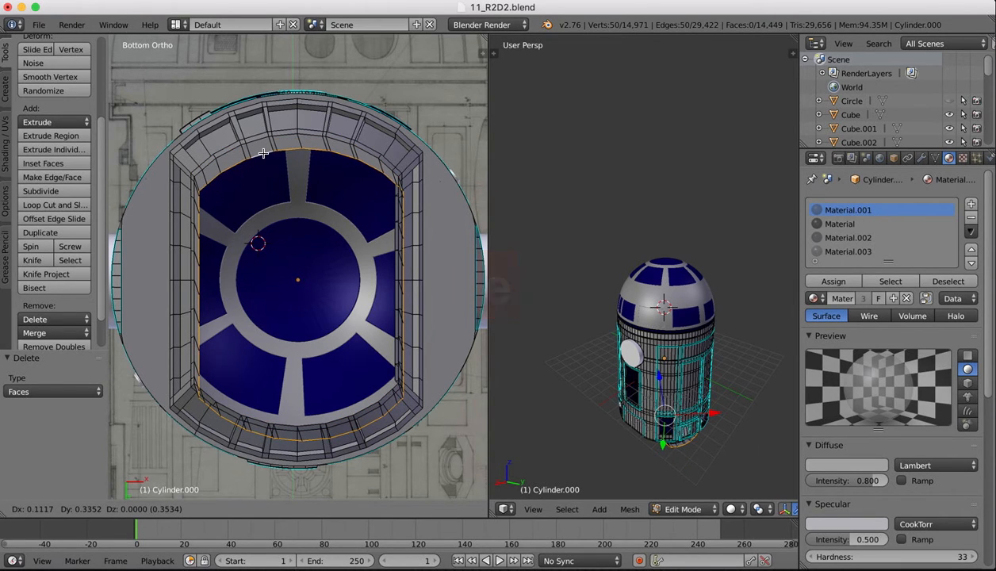
{"action": "key", "text": "s"}
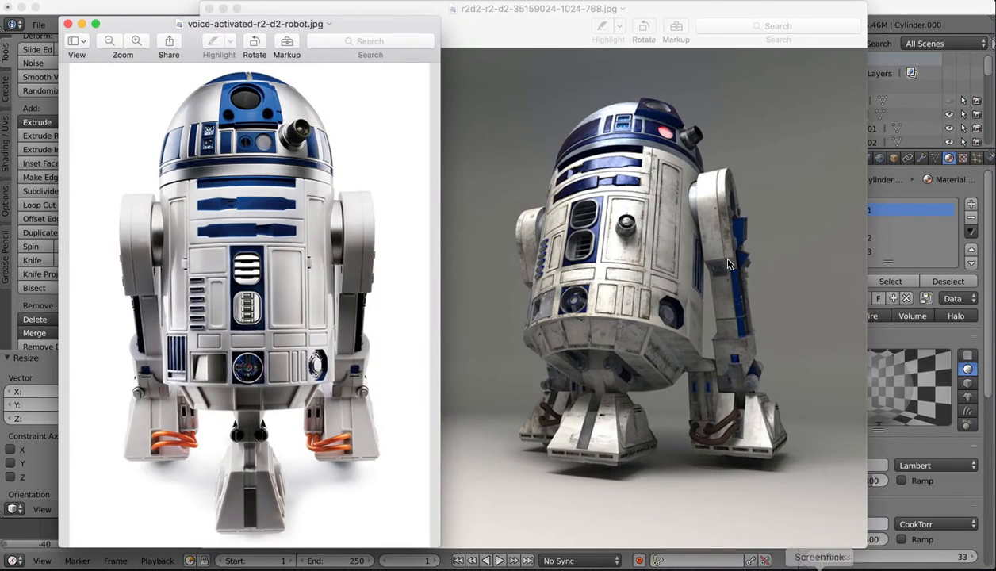
{"action": "mouse_move", "coordinate": [567, 363]}
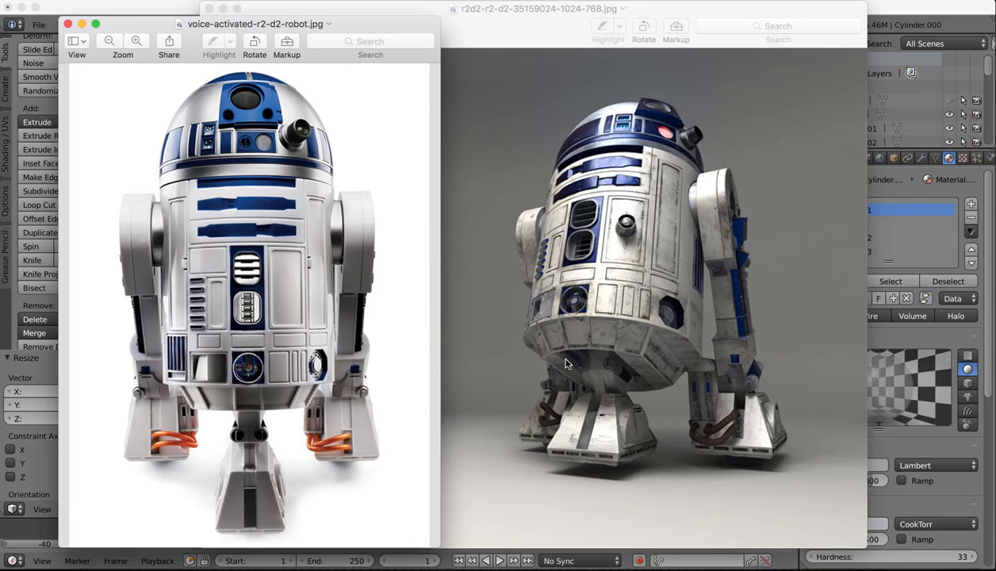
{"action": "mouse_move", "coordinate": [637, 371]}
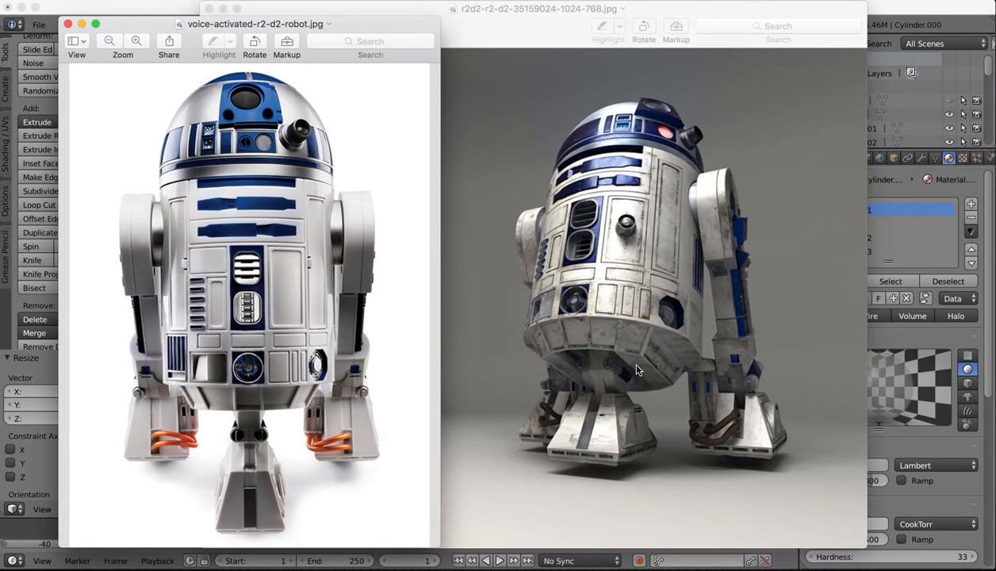
{"action": "mouse_move", "coordinate": [417, 275]}
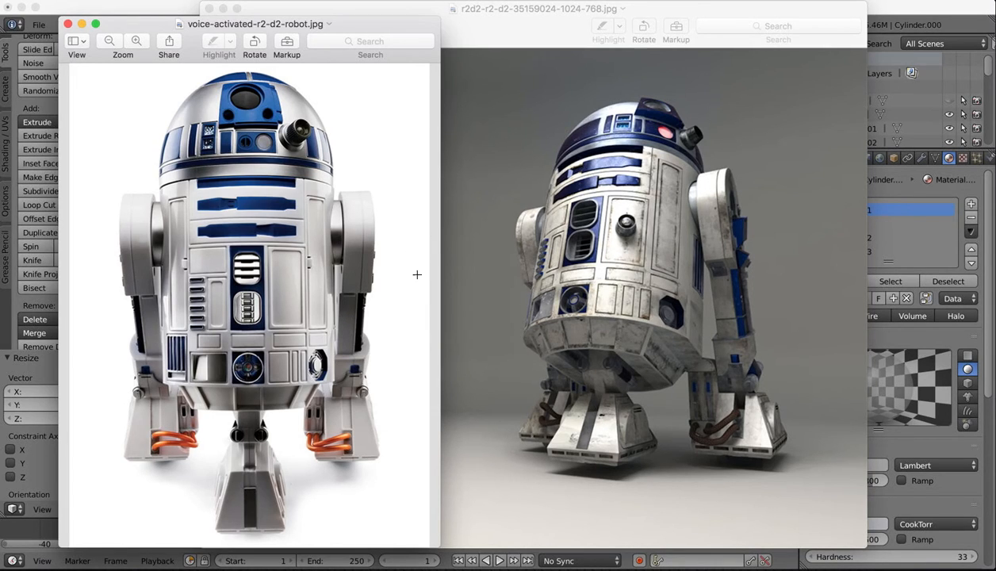
{"action": "mouse_move", "coordinate": [582, 357]}
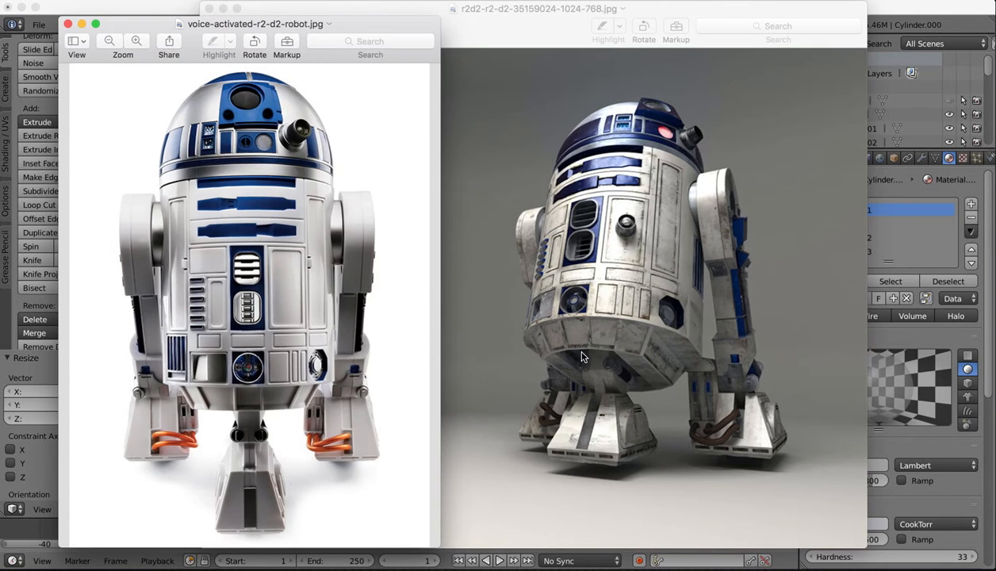
{"action": "mouse_move", "coordinate": [568, 372]}
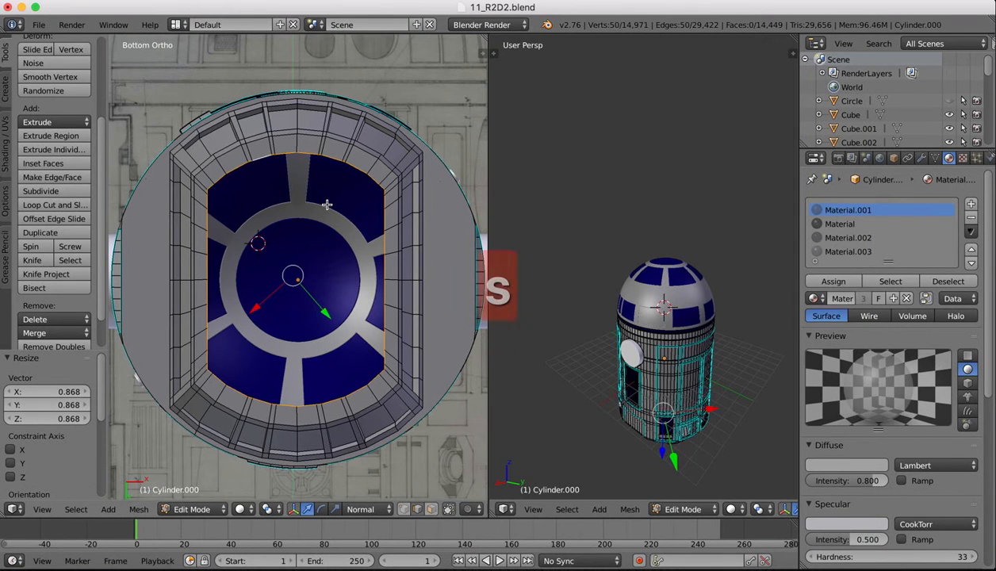
Step: Scale the bottom rim edges in along one axis, then undo a trial extrusion into the base
{"action": "key", "text": "x"}
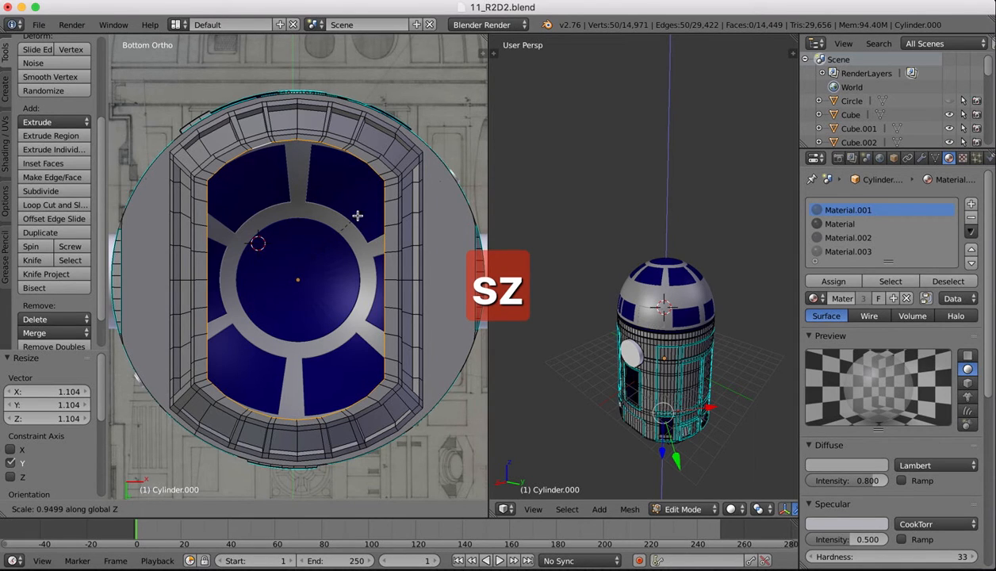
{"action": "key", "text": "x"}
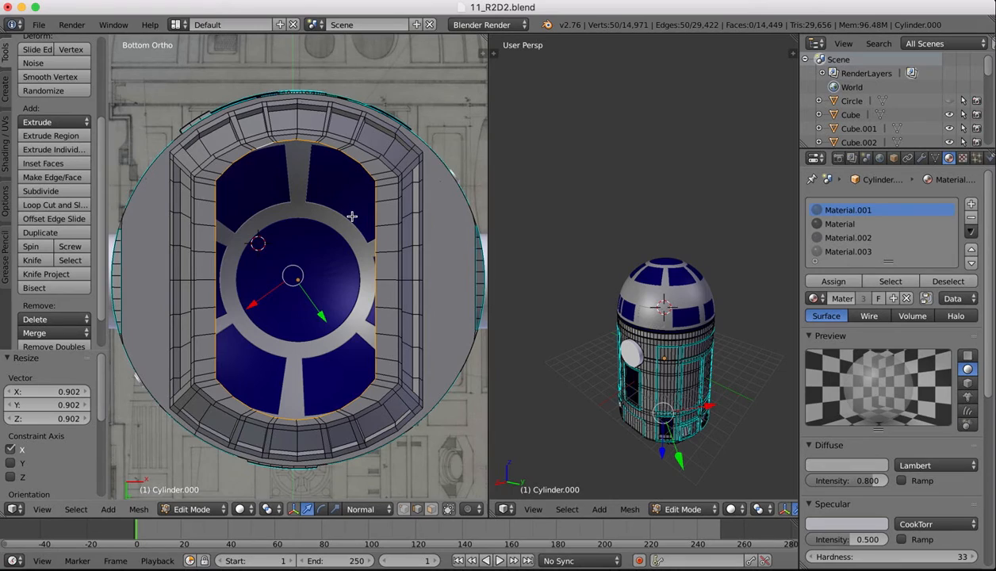
{"action": "mouse_move", "coordinate": [336, 206]}
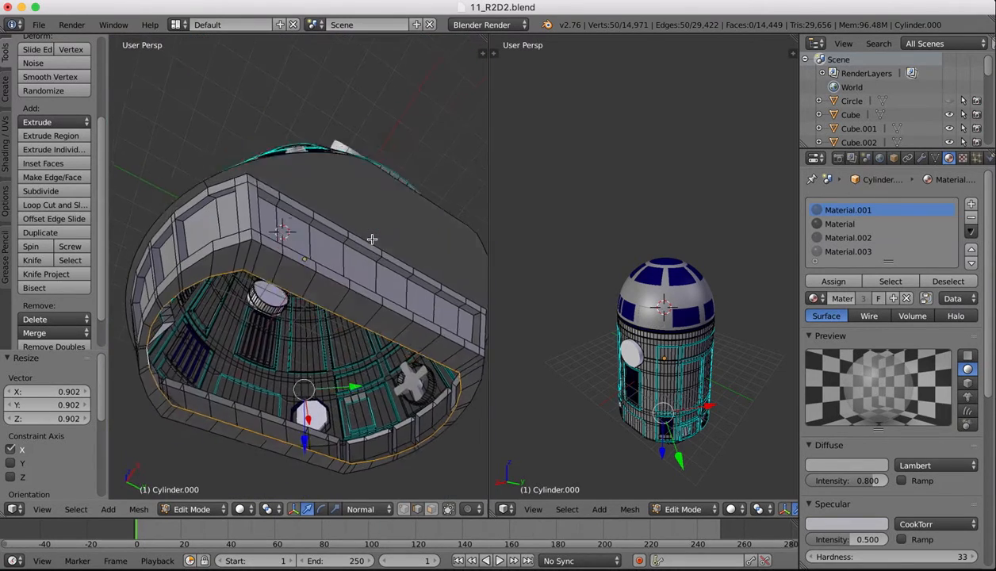
{"action": "key", "text": "e"}
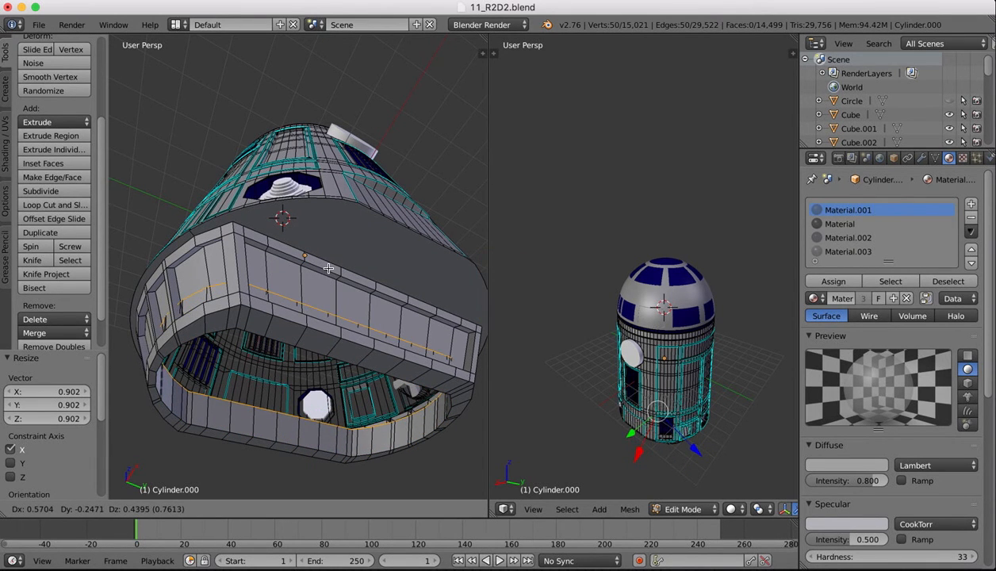
{"action": "key", "text": "s"}
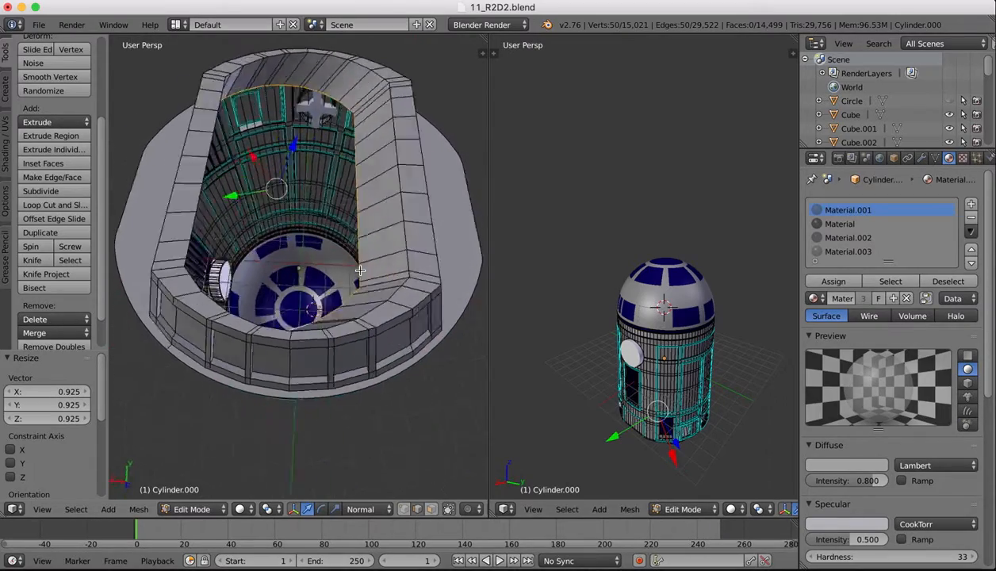
{"action": "key", "text": "cmd+z"}
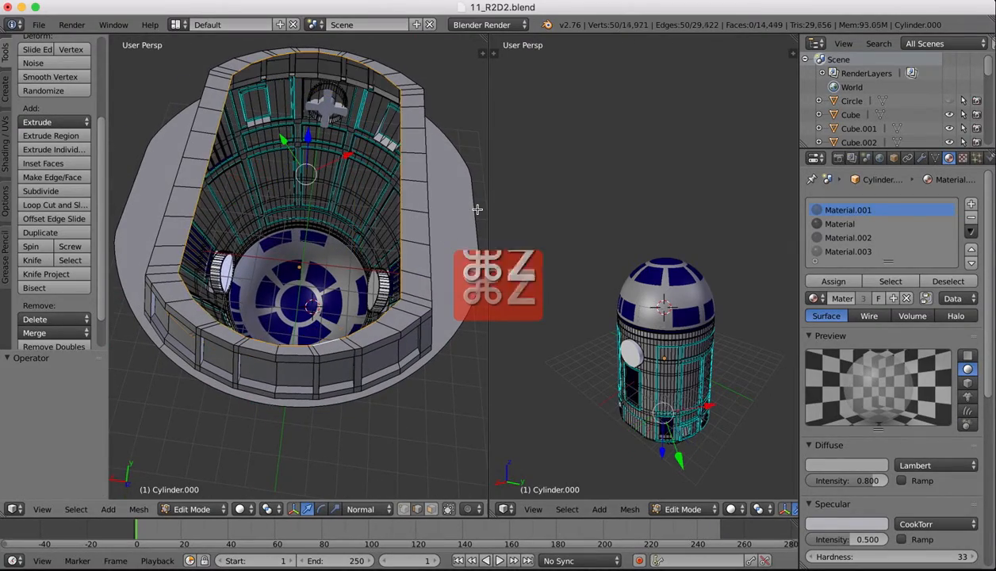
{"action": "key", "text": "cmd+z"}
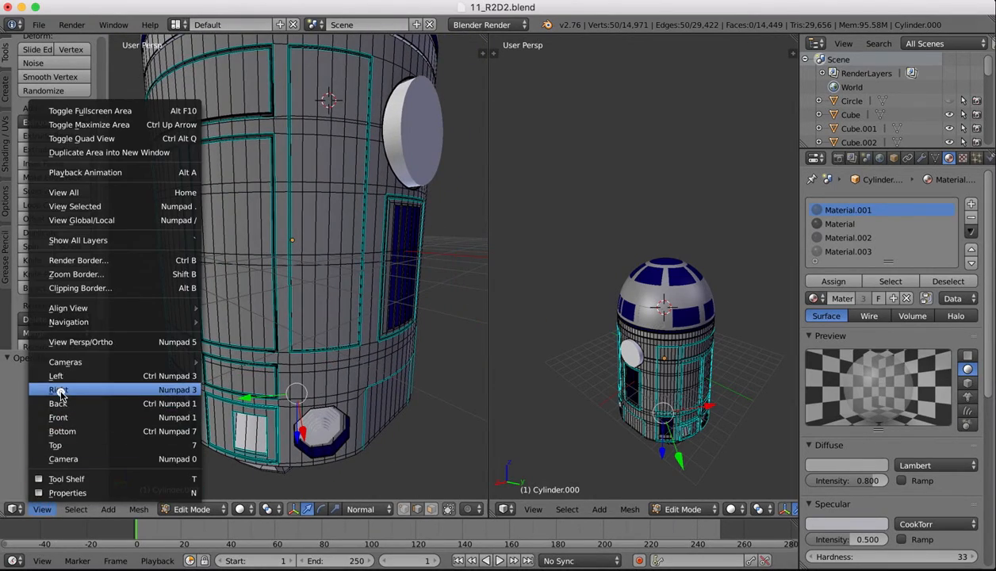
Step: Extrude the bottom edge ring up inside the base from the side view, with Global transform orientation
{"action": "left_click", "coordinate": [57, 390]}
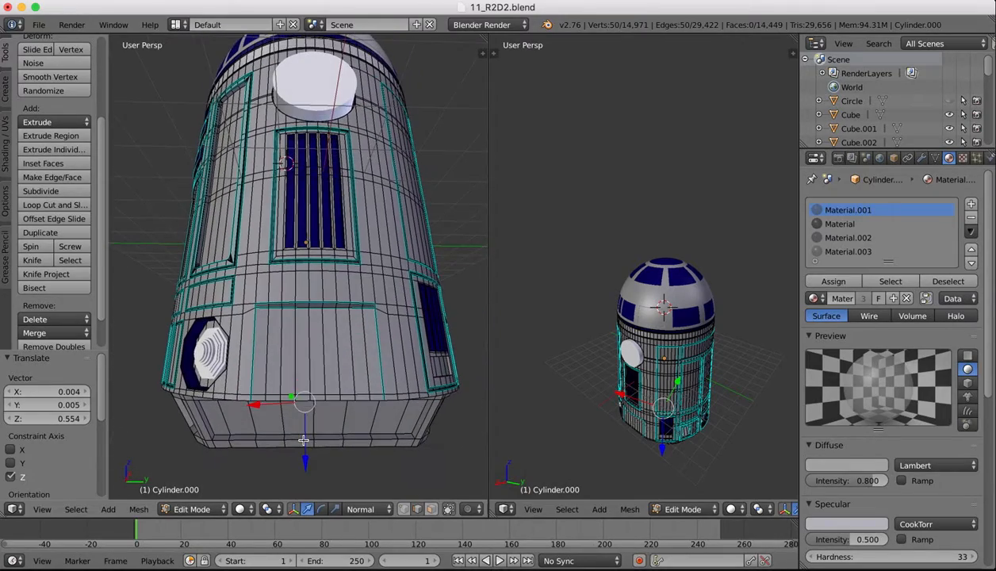
{"action": "key", "text": "cmd+z"}
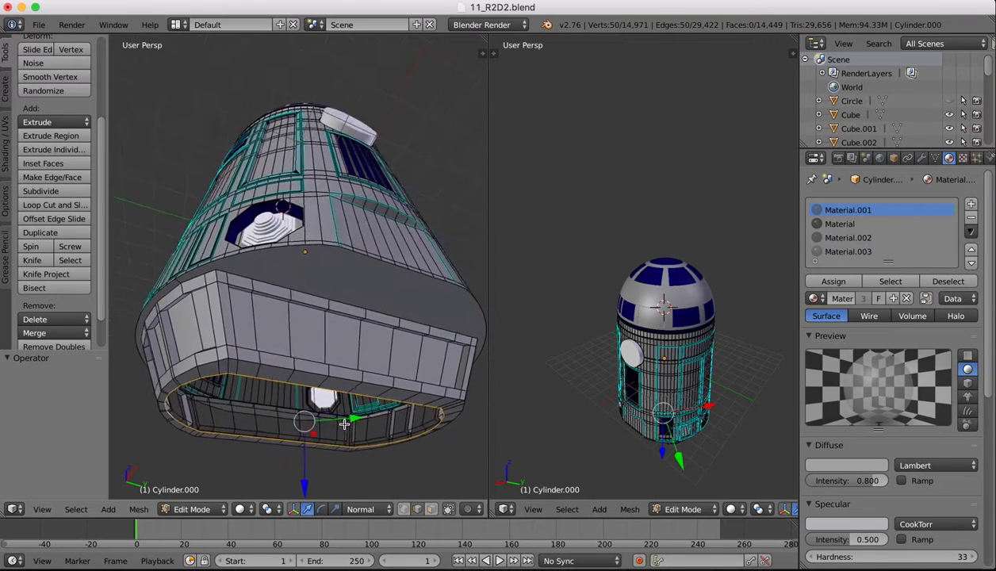
{"action": "key", "text": "e"}
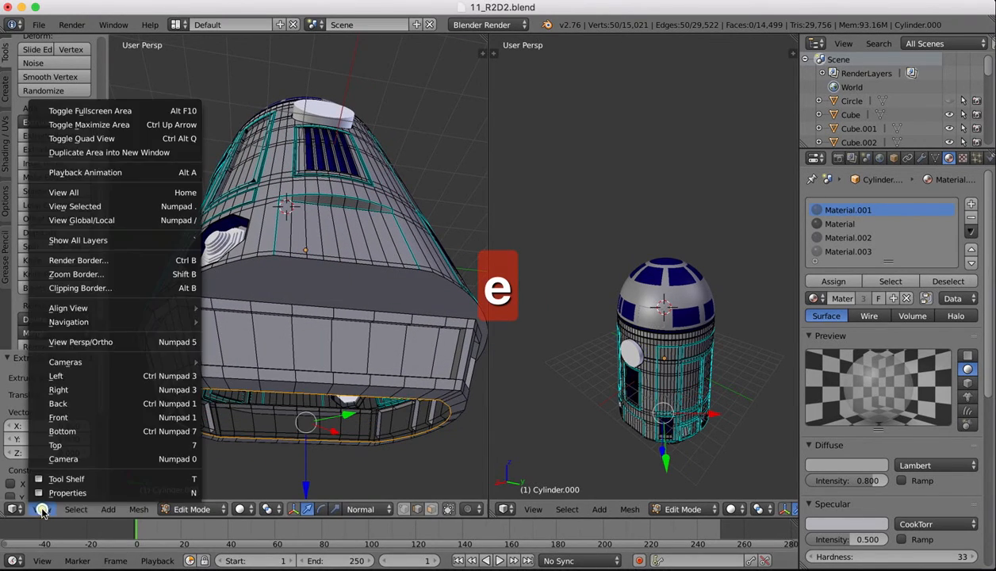
{"action": "mouse_move", "coordinate": [57, 390]}
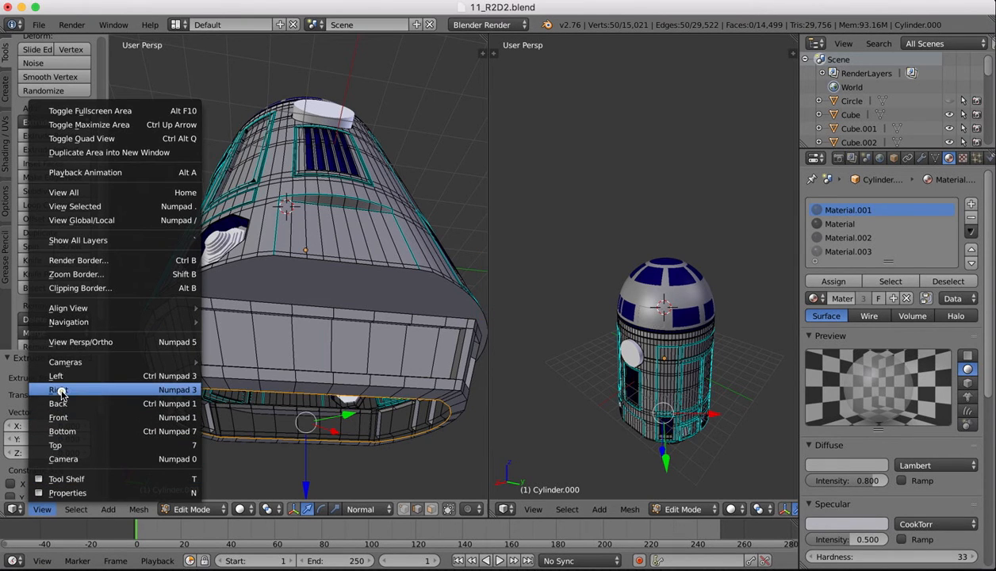
{"action": "left_click", "coordinate": [59, 390]}
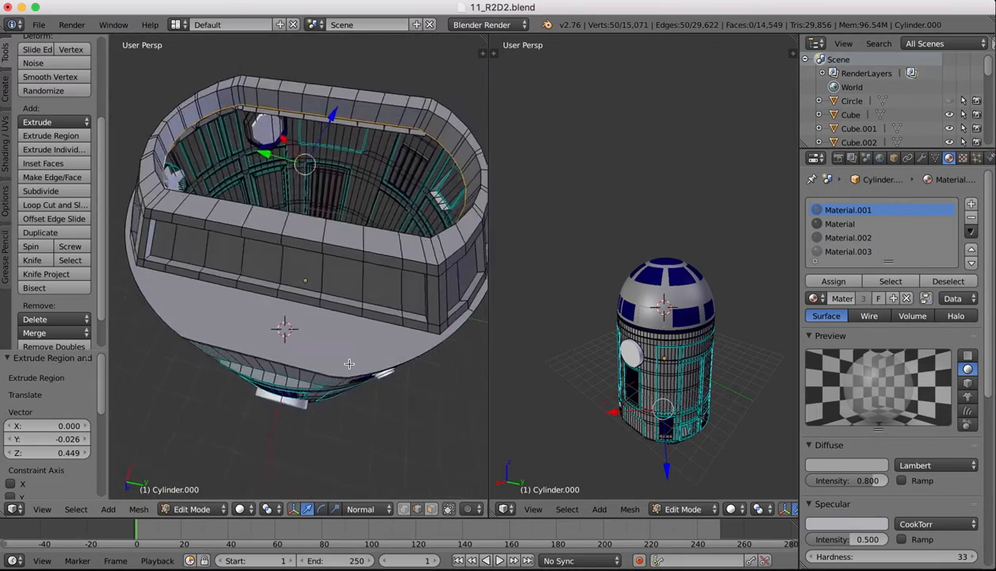
{"action": "left_click", "coordinate": [365, 509]}
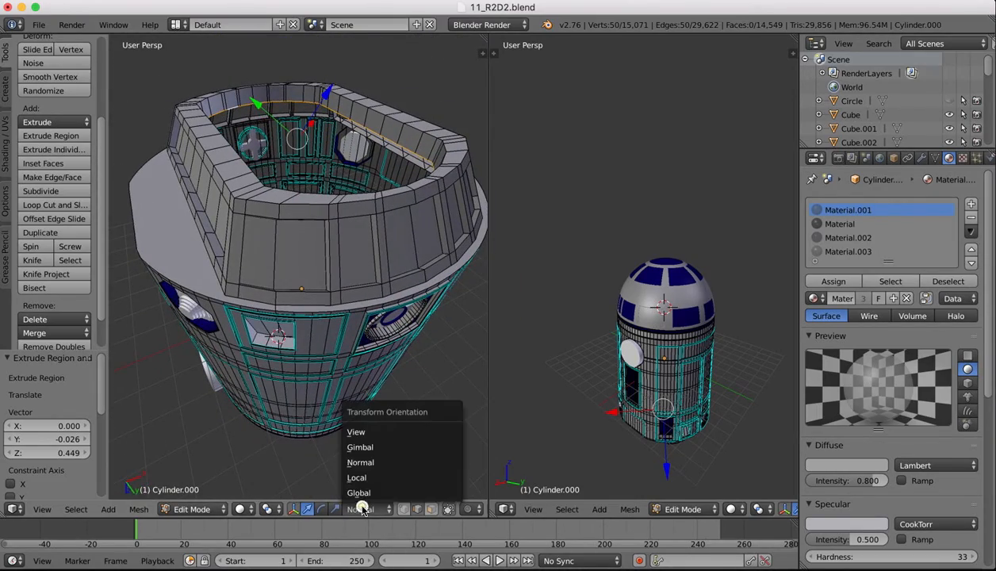
{"action": "left_click", "coordinate": [358, 492]}
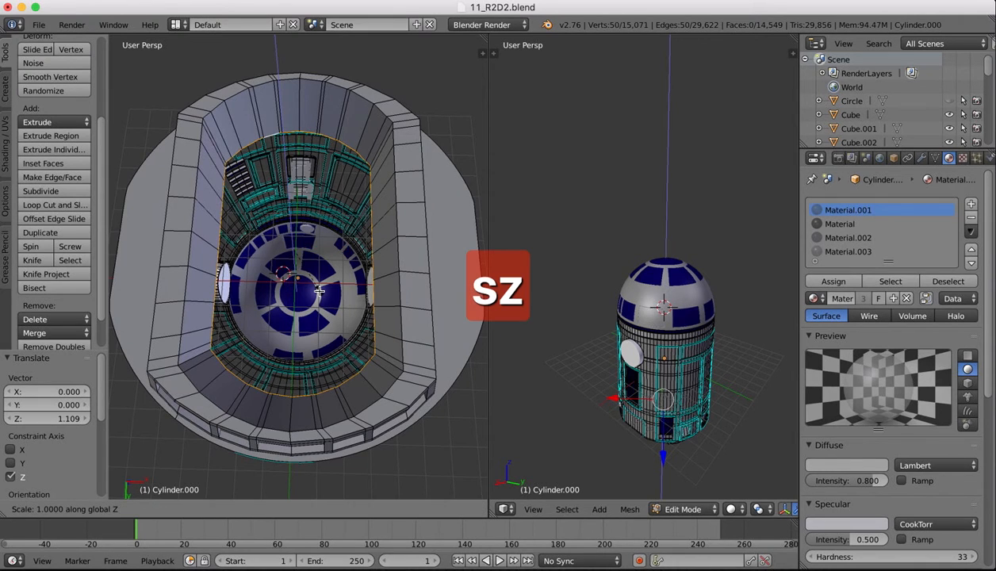
Step: Level the extruded ring vertically and confirm narrowing the recess wall to about 0.75
{"action": "key", "text": "x"}
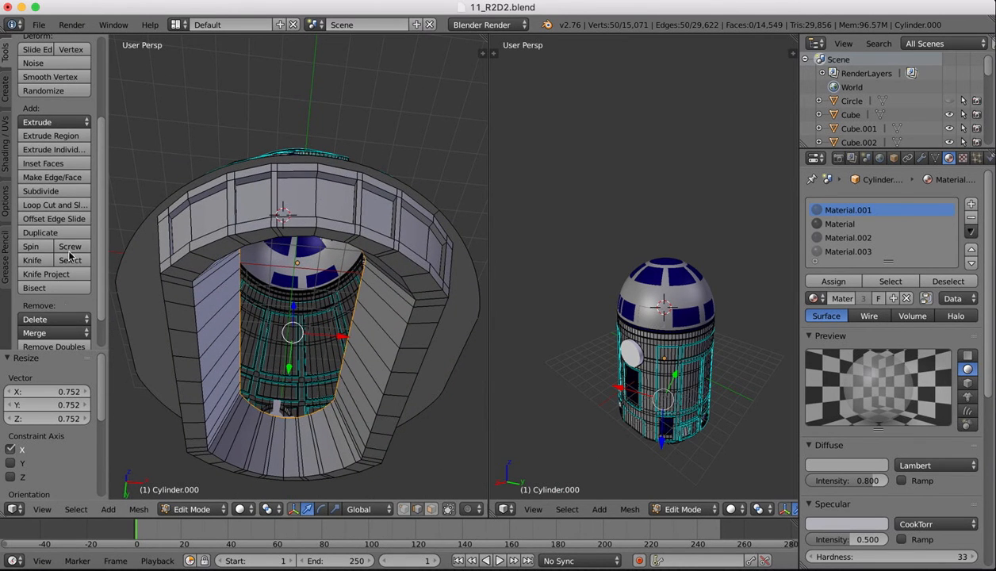
{"action": "left_click", "coordinate": [52, 177]}
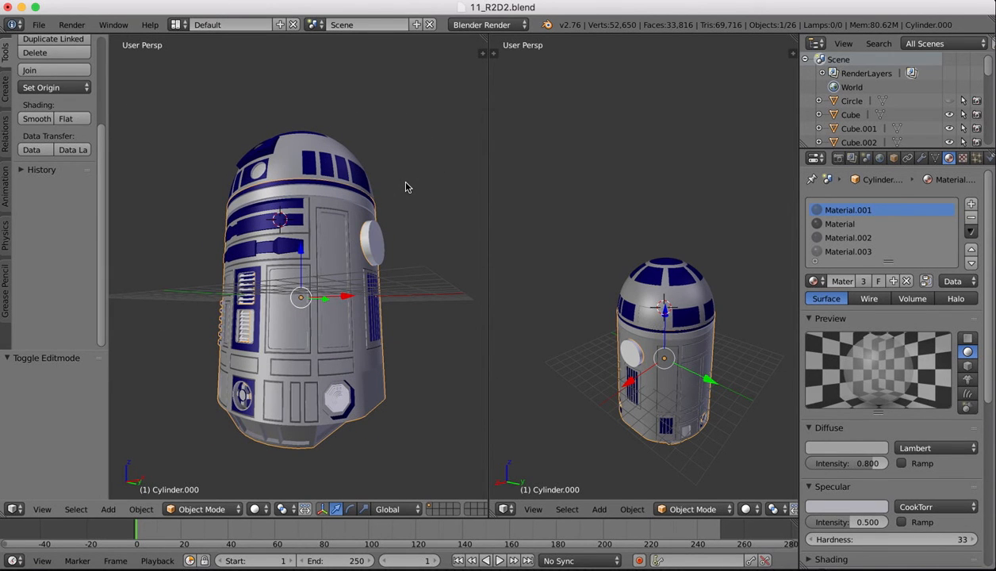
{"action": "mouse_move", "coordinate": [357, 116]}
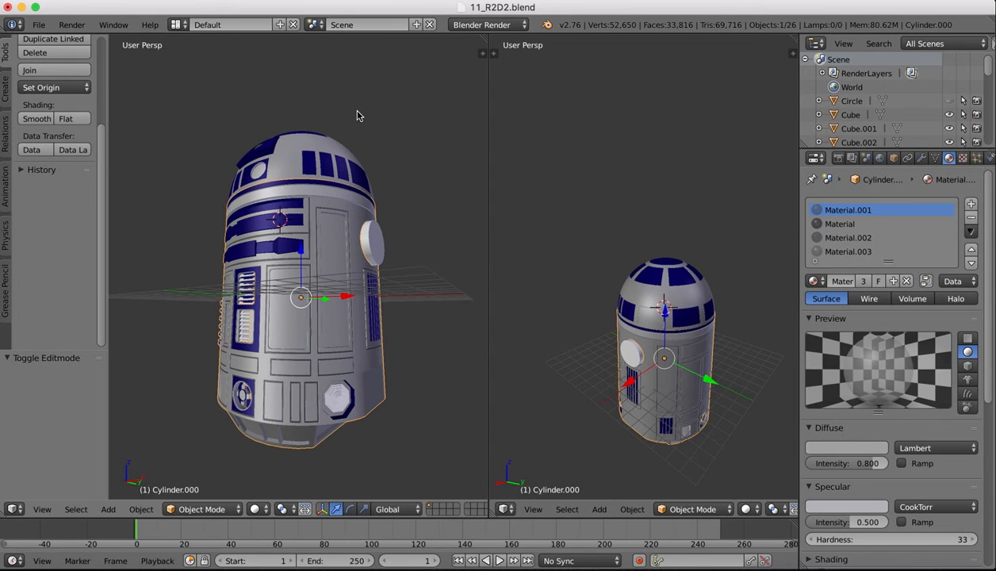